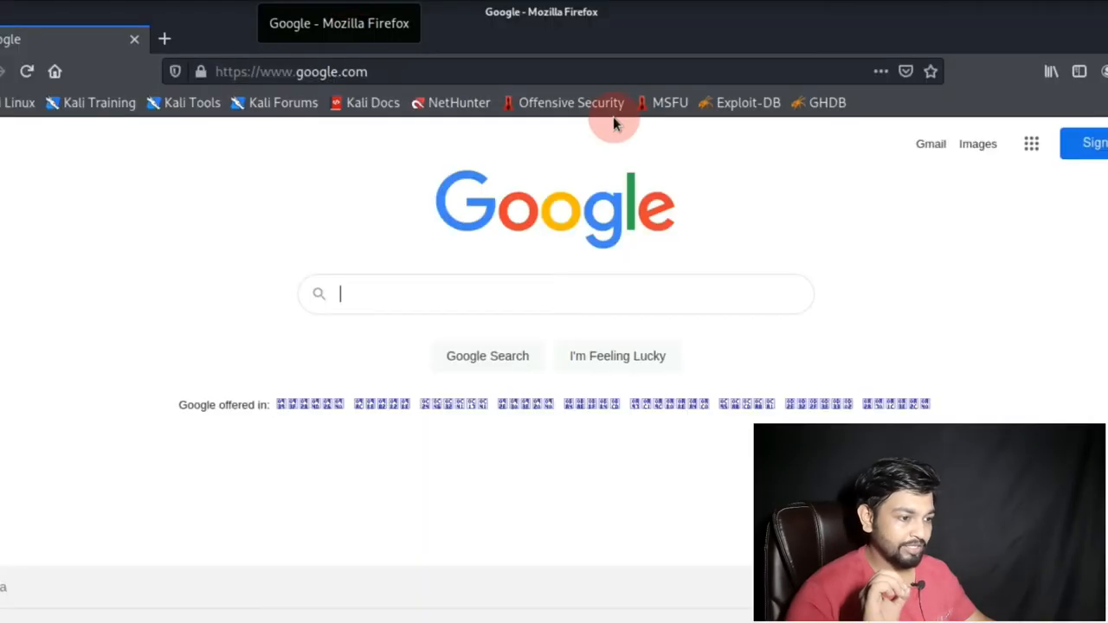
mouse_move(1028, 358)
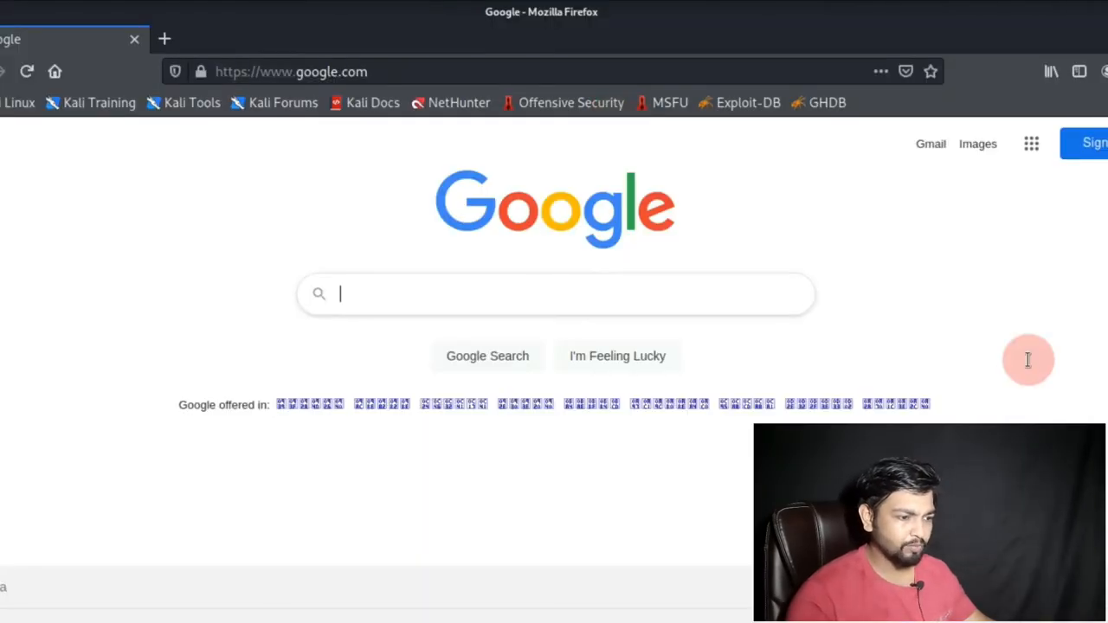
Step: Search Google for "download python" and show the results
type("download")
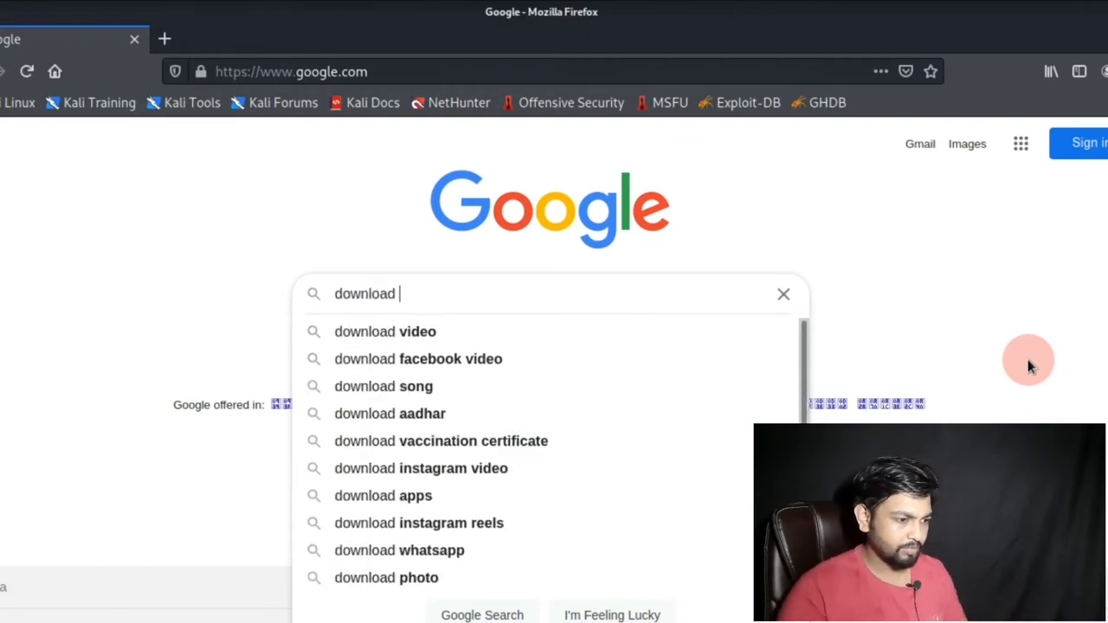
type("python")
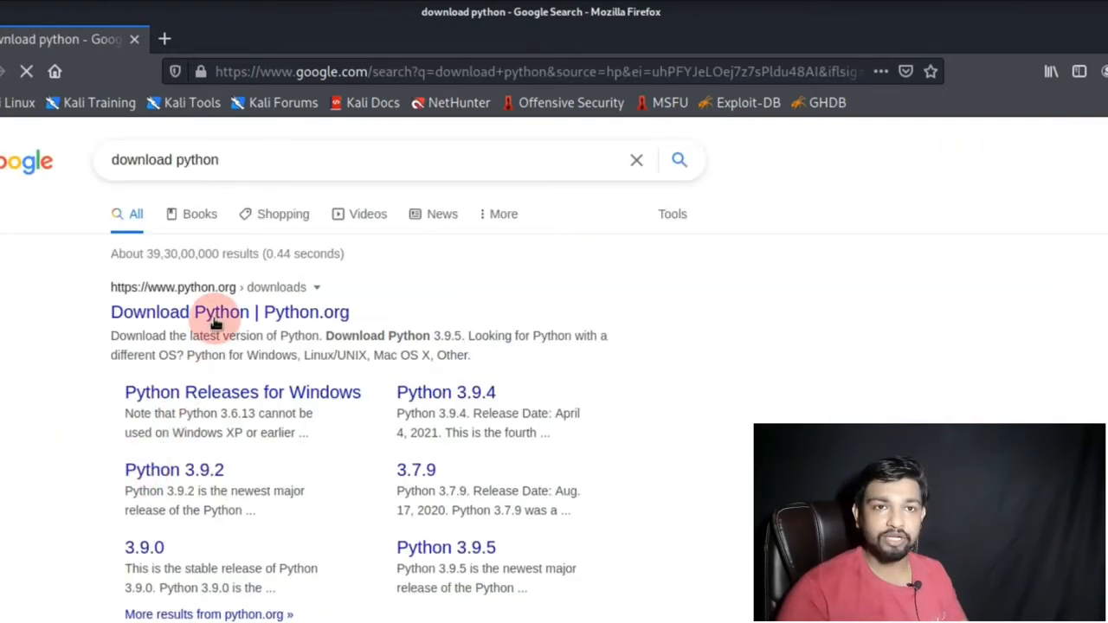
Step: Go to the Python.org downloads page and download the Python 3.9.5 source release
left_click(218, 311)
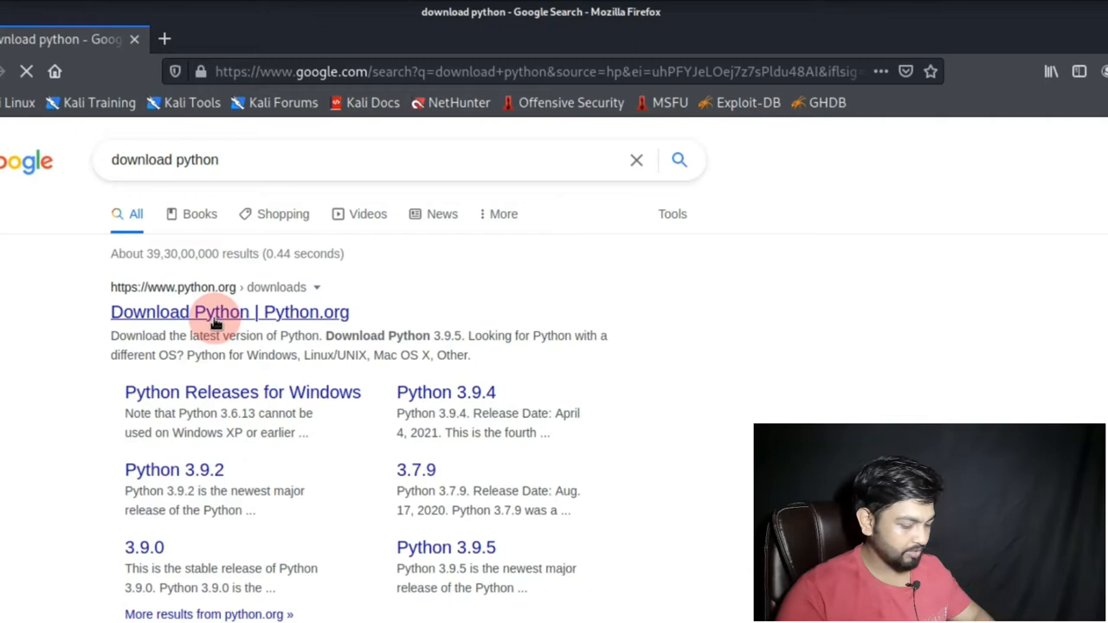
left_click(228, 311)
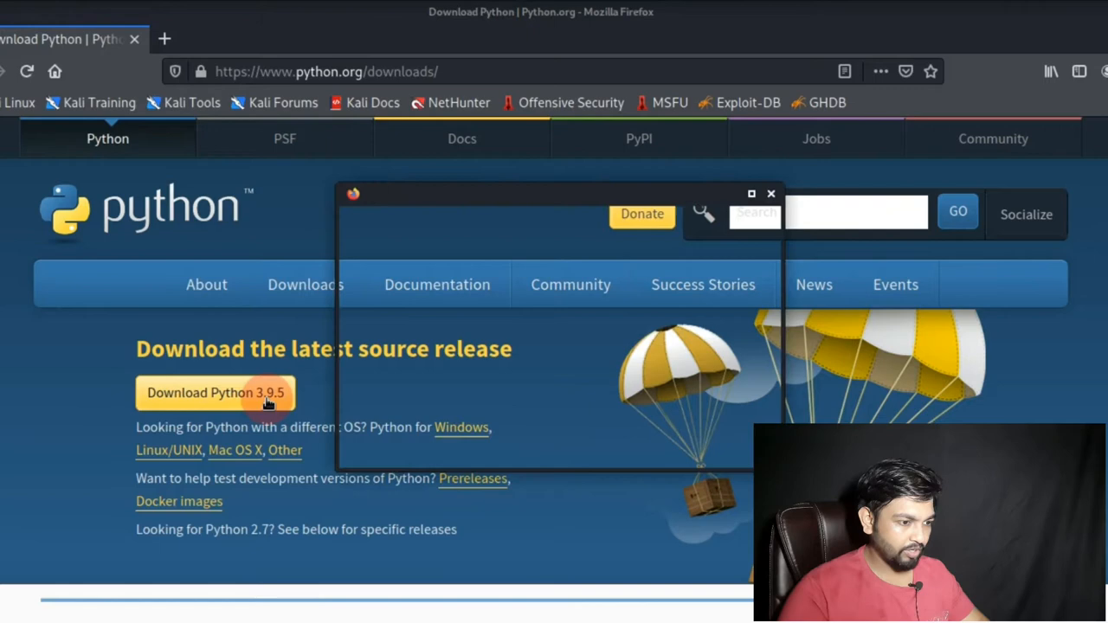
left_click(242, 392)
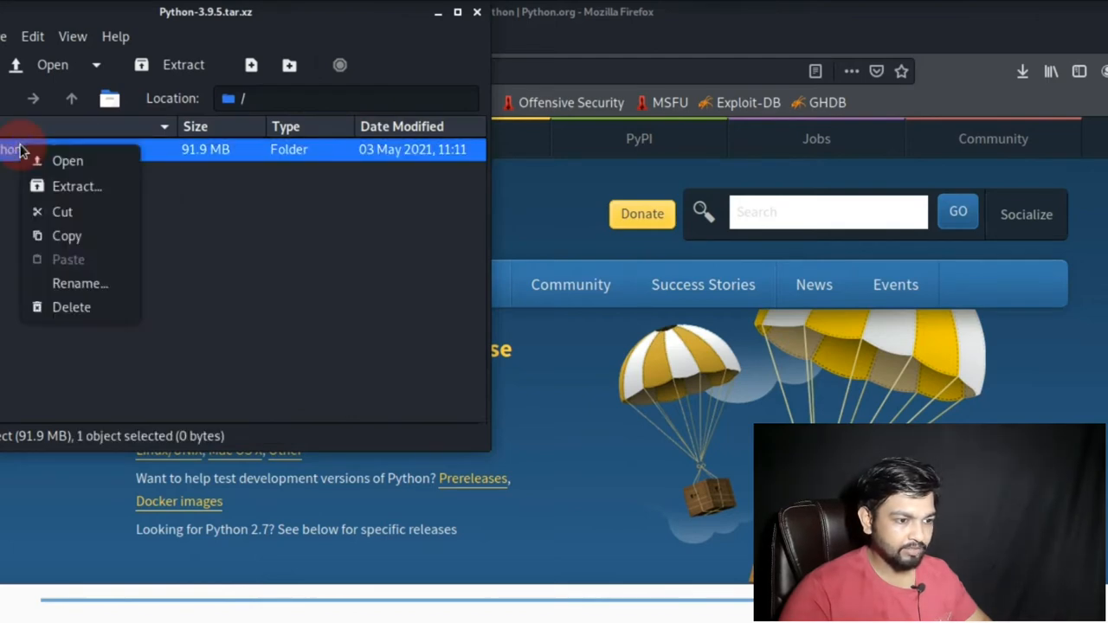
Step: Extract the Python-3.9.5 folder from the archive to the Desktop
left_click(118, 225)
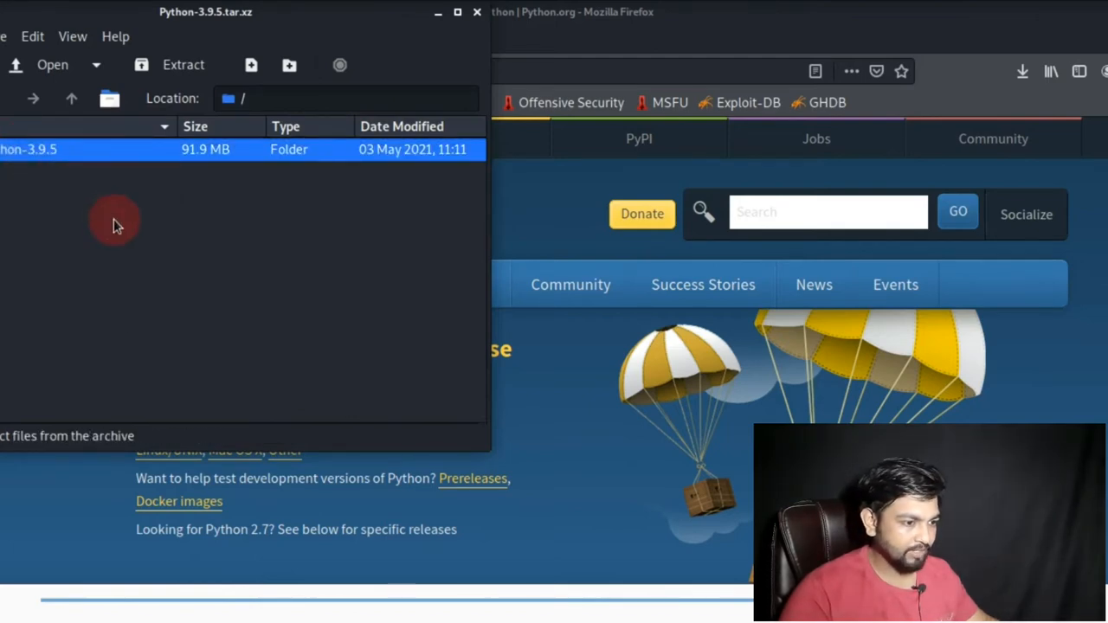
left_click(184, 64)
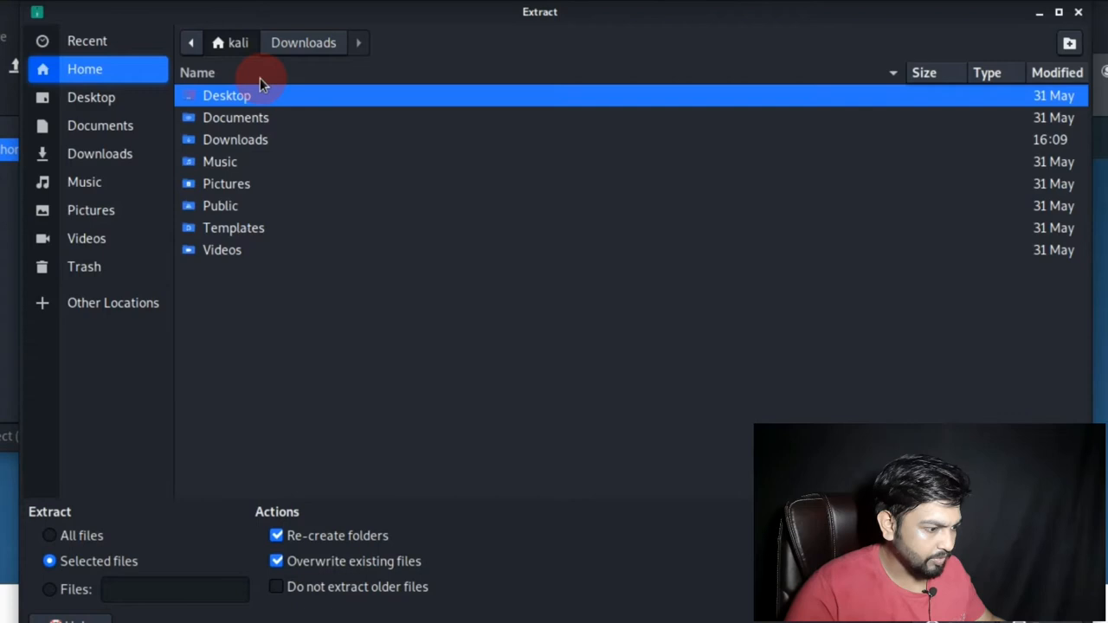
double_click(227, 95)
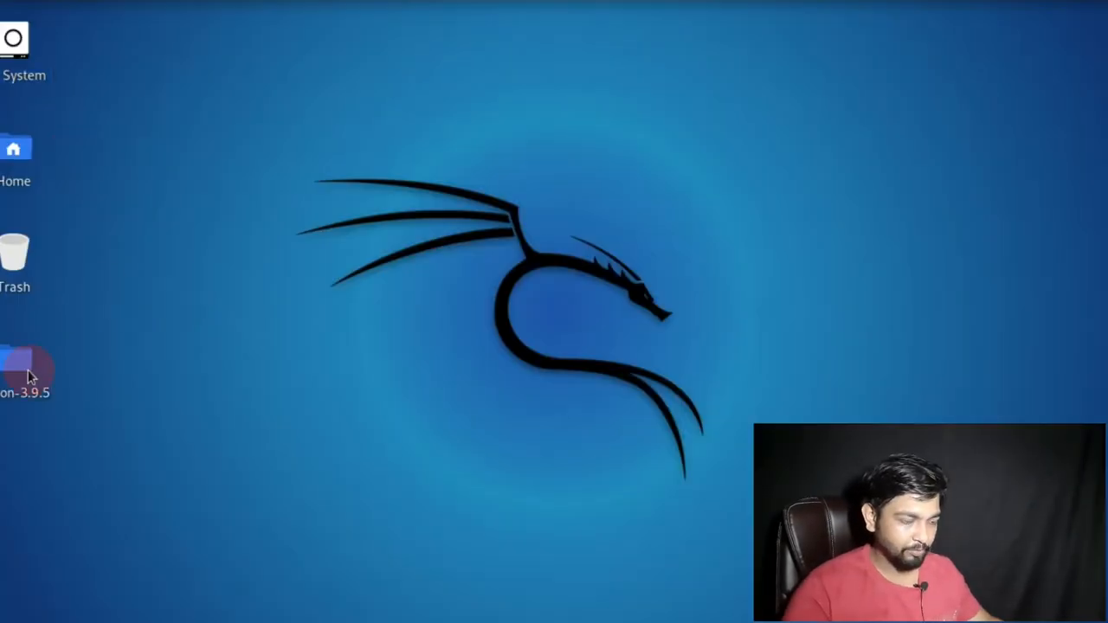
mouse_move(31, 377)
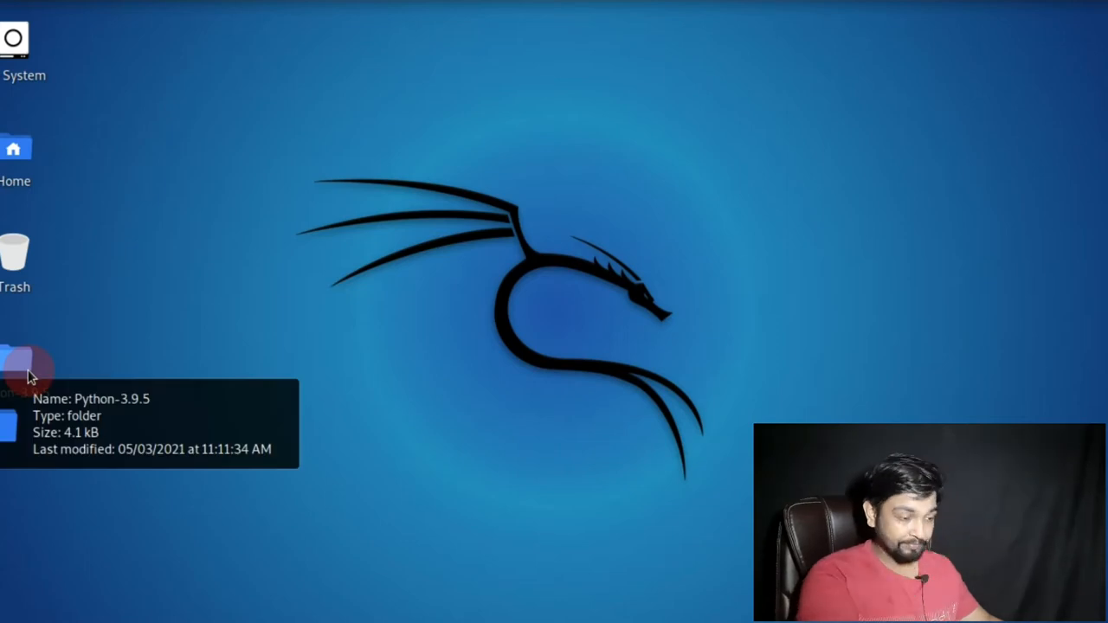
Step: Dismiss the Python-3.9.5 folder's actions and bring up the desktop's own actions menu
right_click(31, 374)
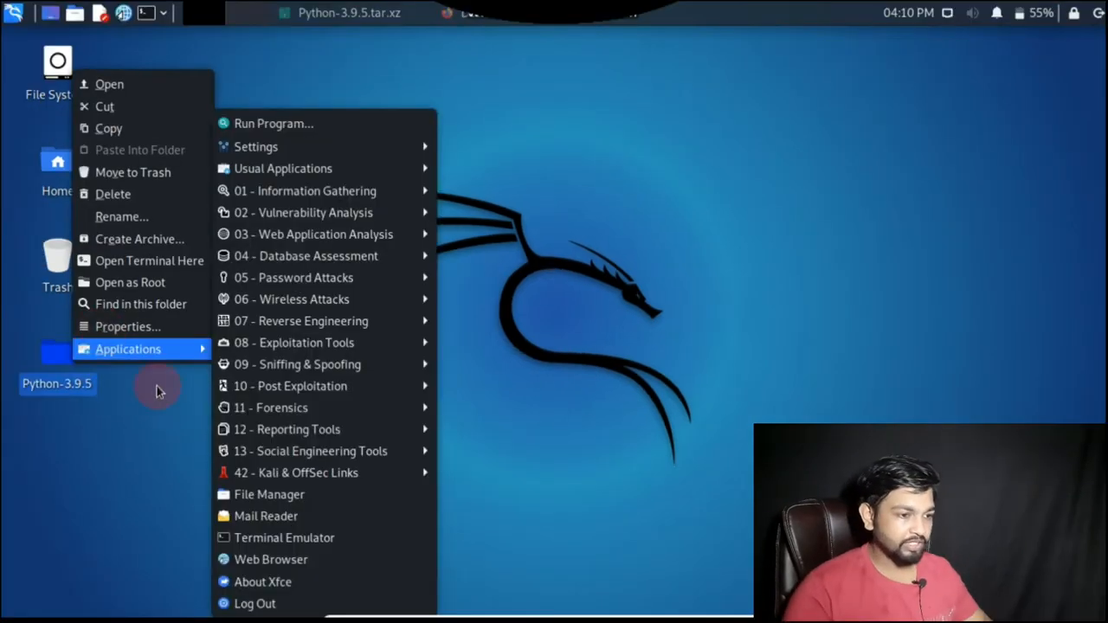
left_click(184, 95)
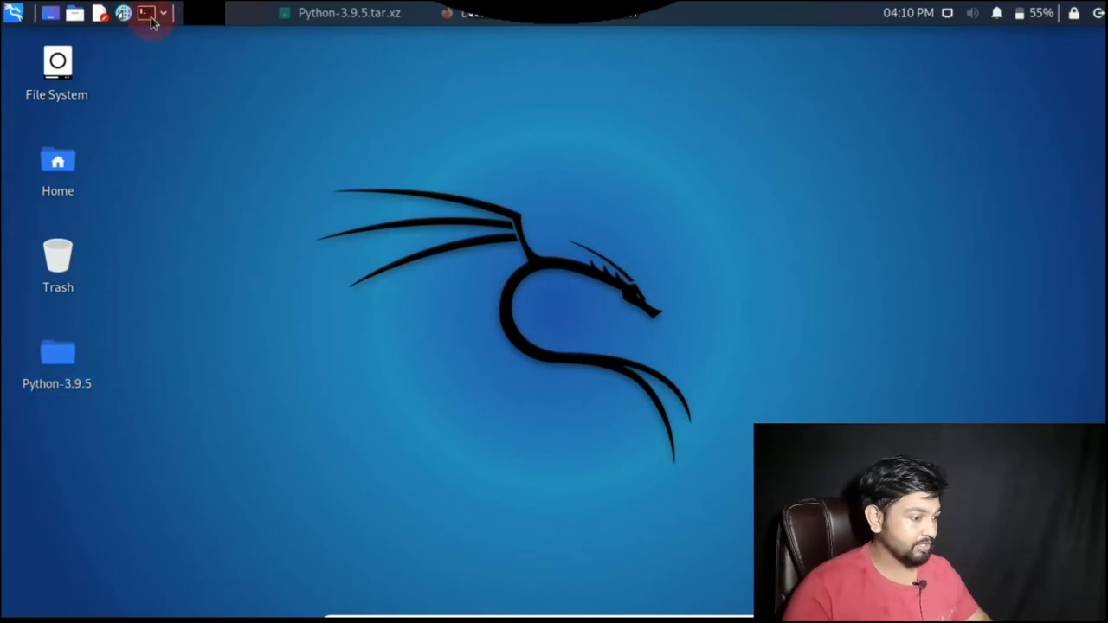
right_click(239, 239)
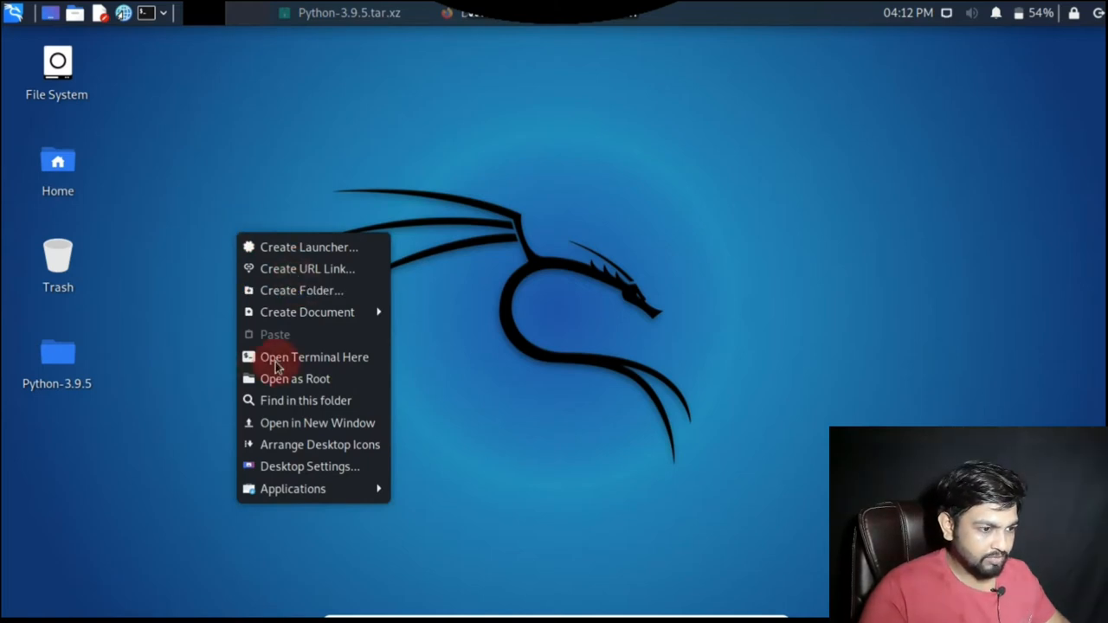
Step: In a terminal on the Desktop, enter the Python-3.9.5 folder, list its files and enter ./configure
left_click(315, 356)
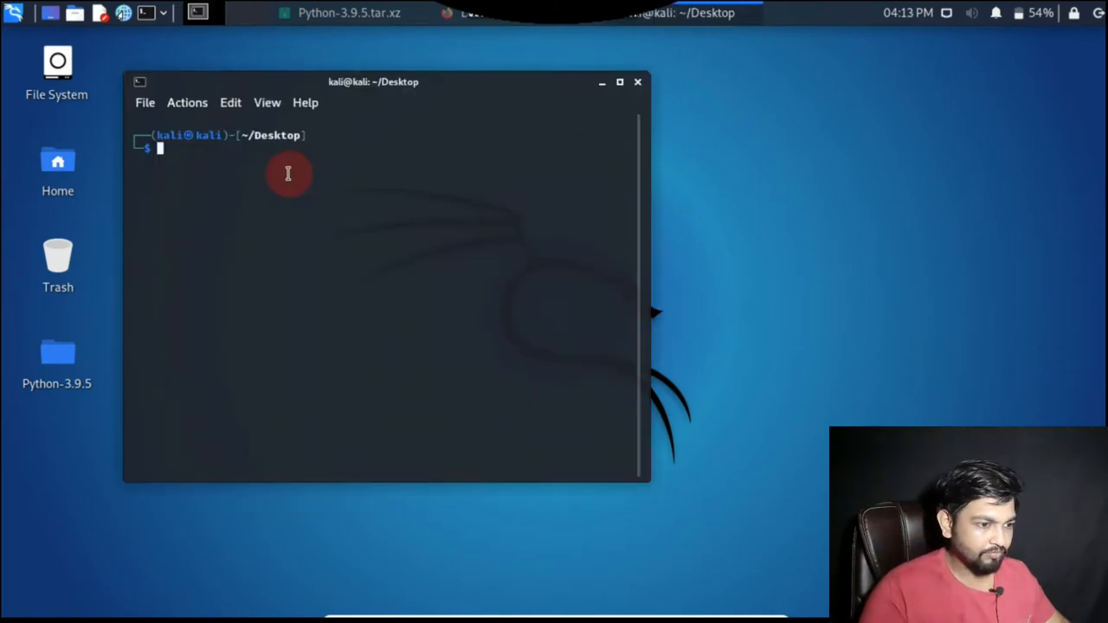
type("ls")
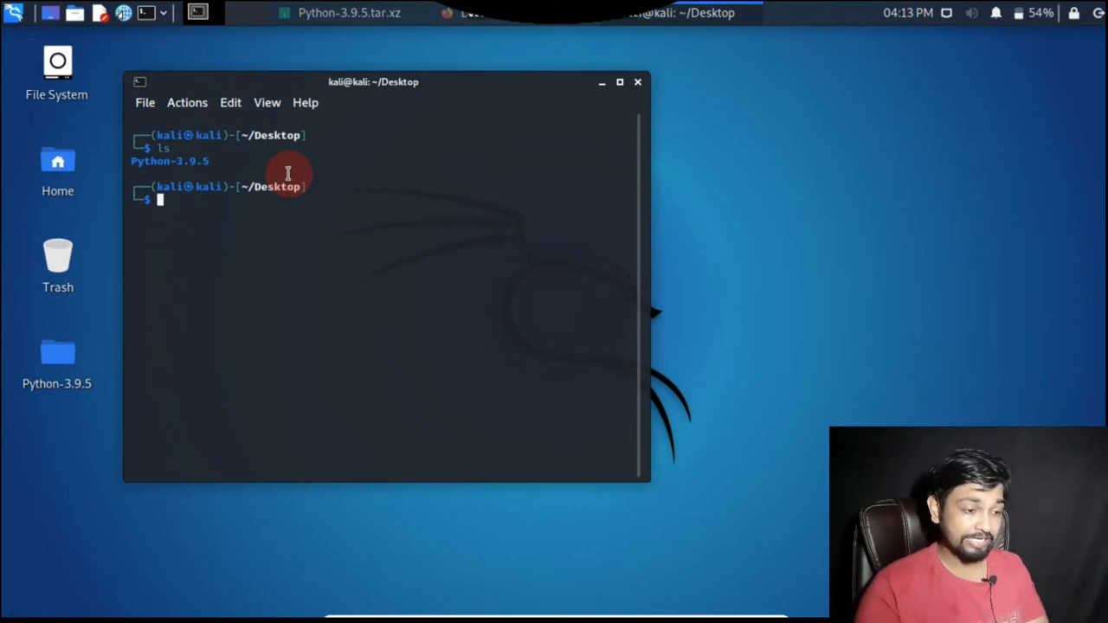
type("cd Desktop")
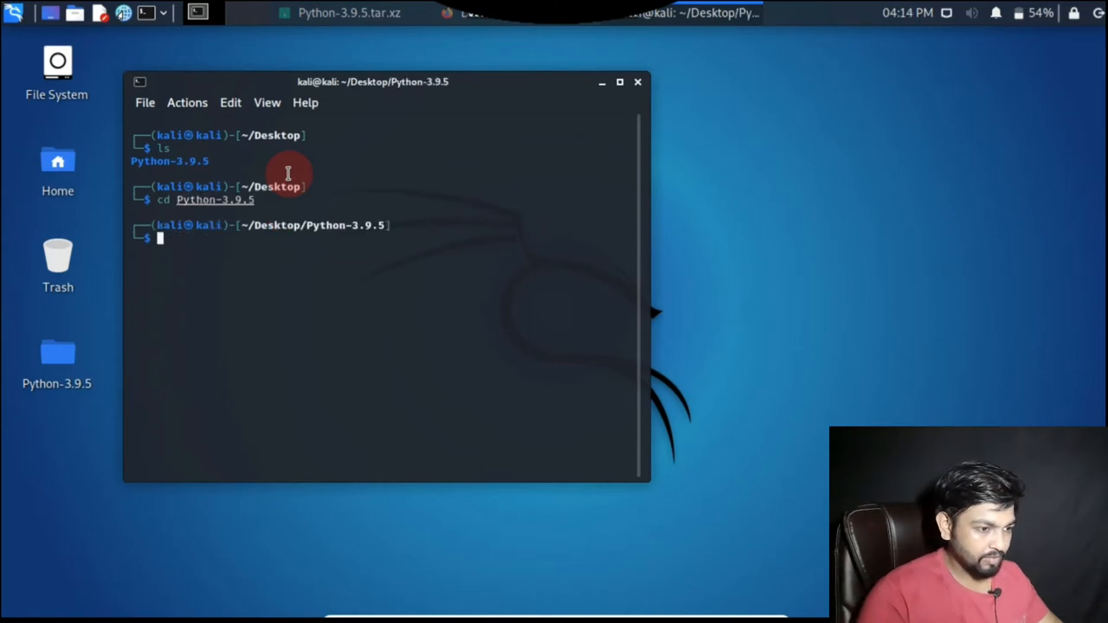
type("ls")
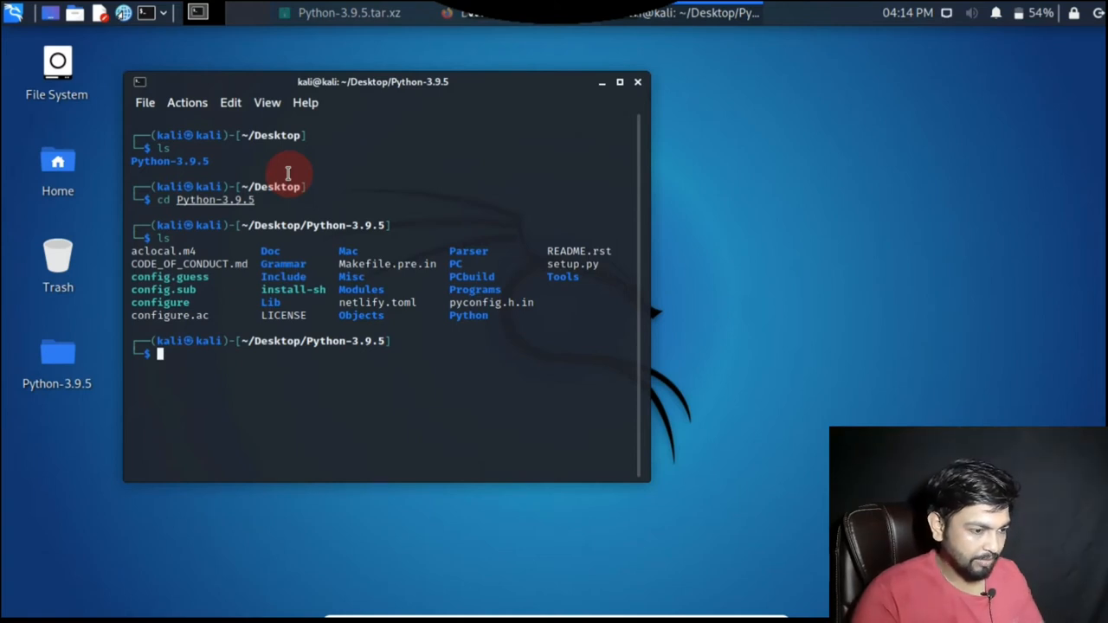
type("./co")
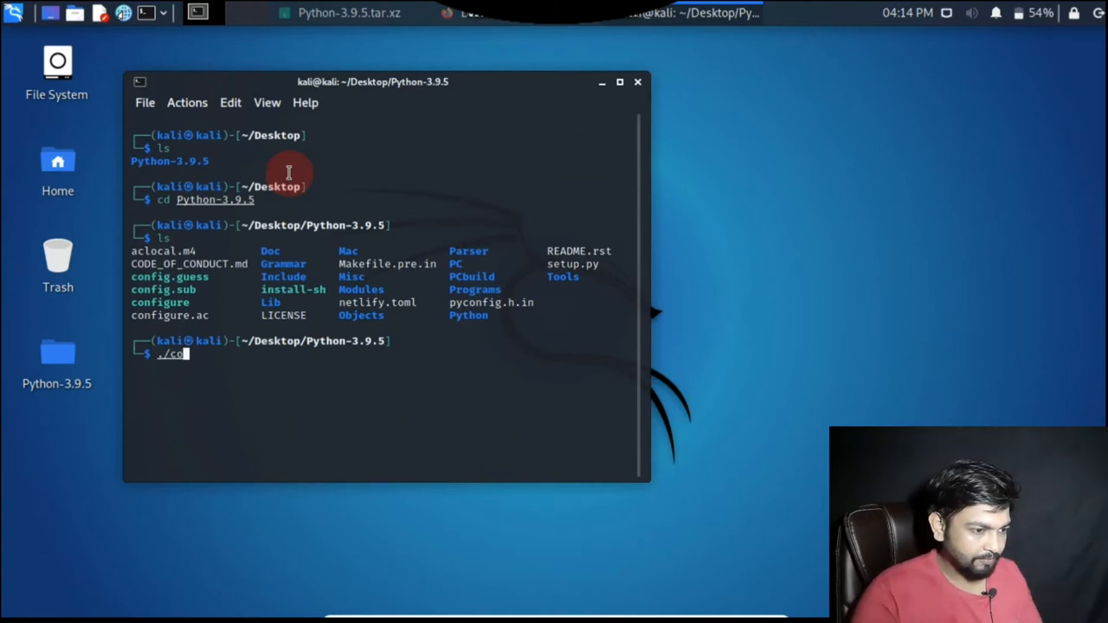
type("nfigure")
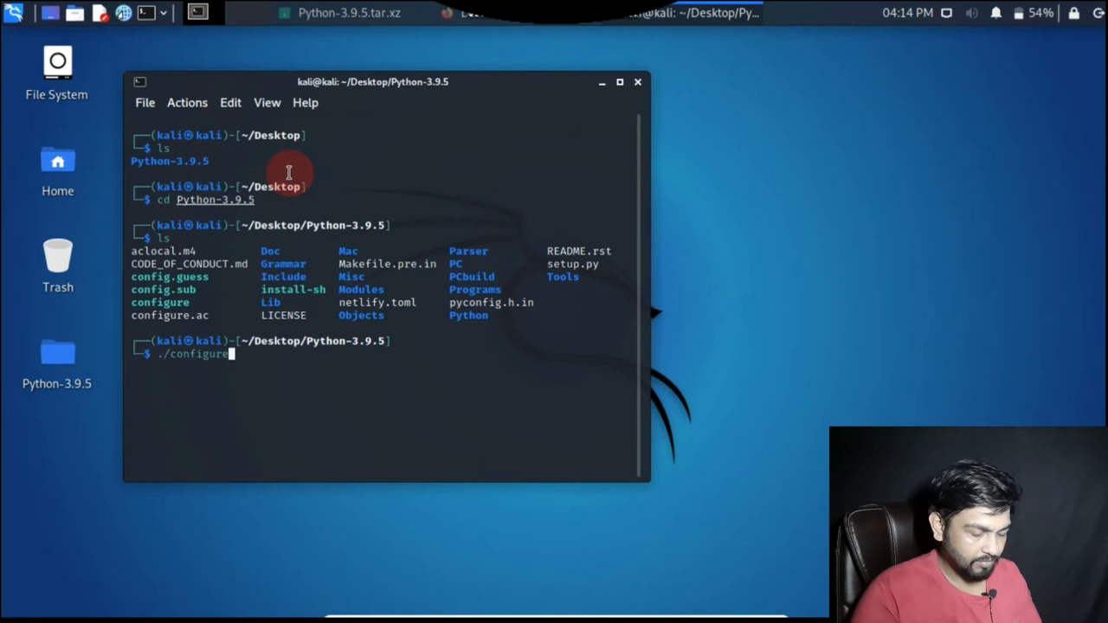
Step: Run ./configure, then make install, which builds Python 3.9.5 but fails with permission denied
key("Return")
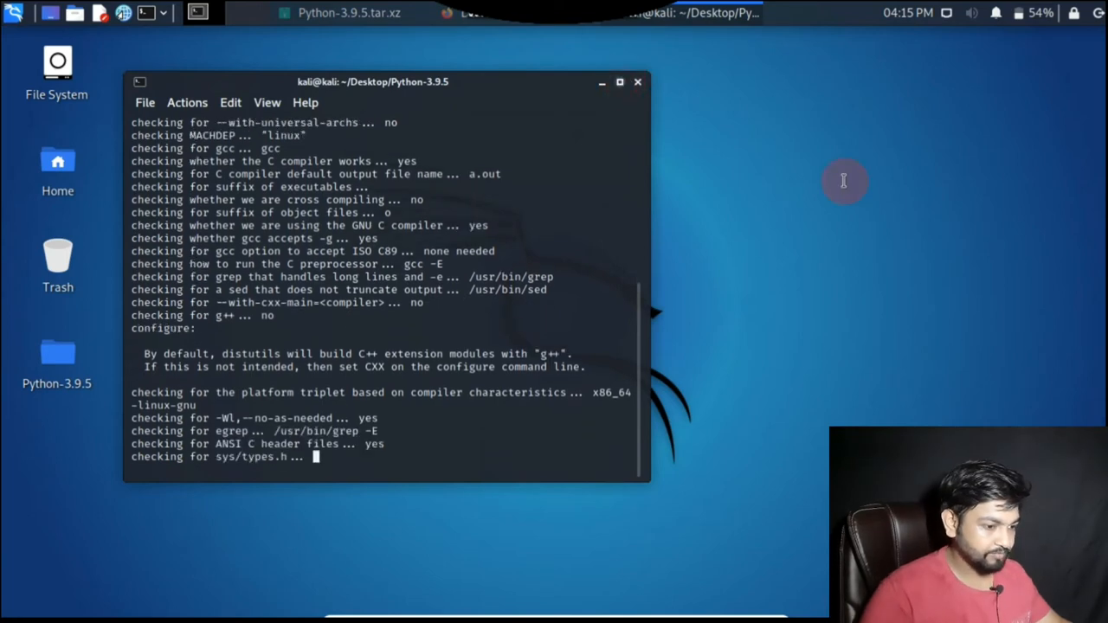
left_click(616, 82)
type("make i")
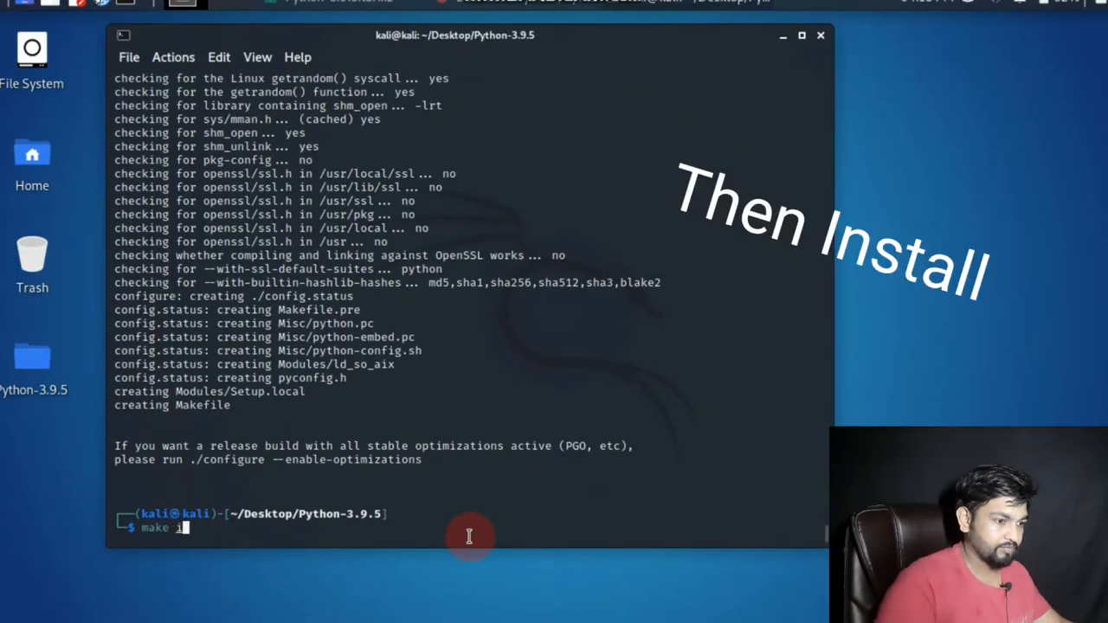
type("nstall")
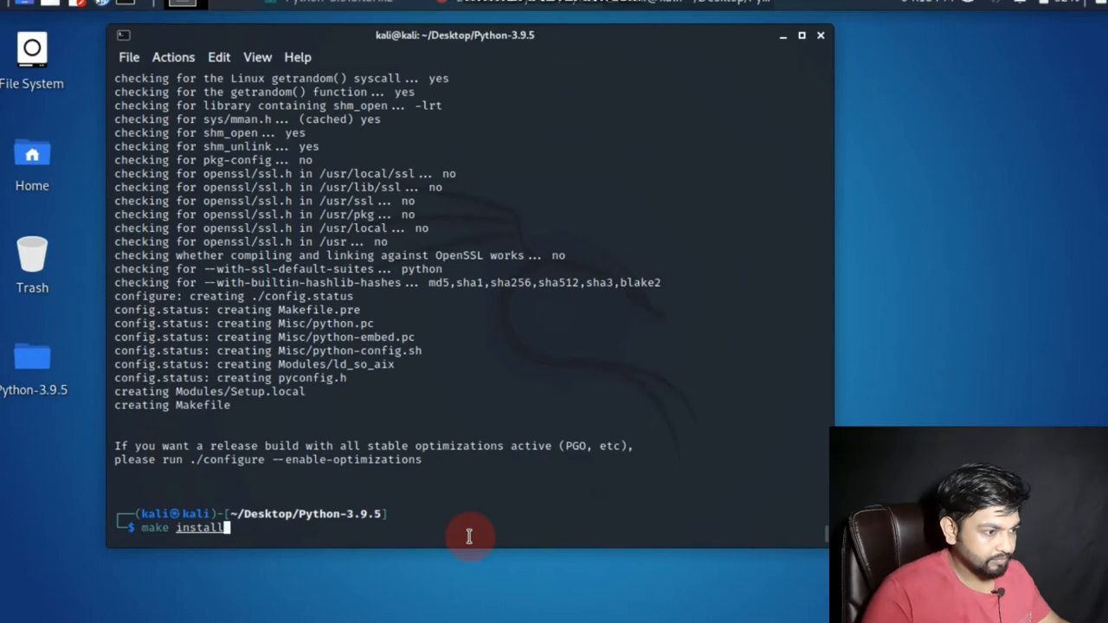
key("Return")
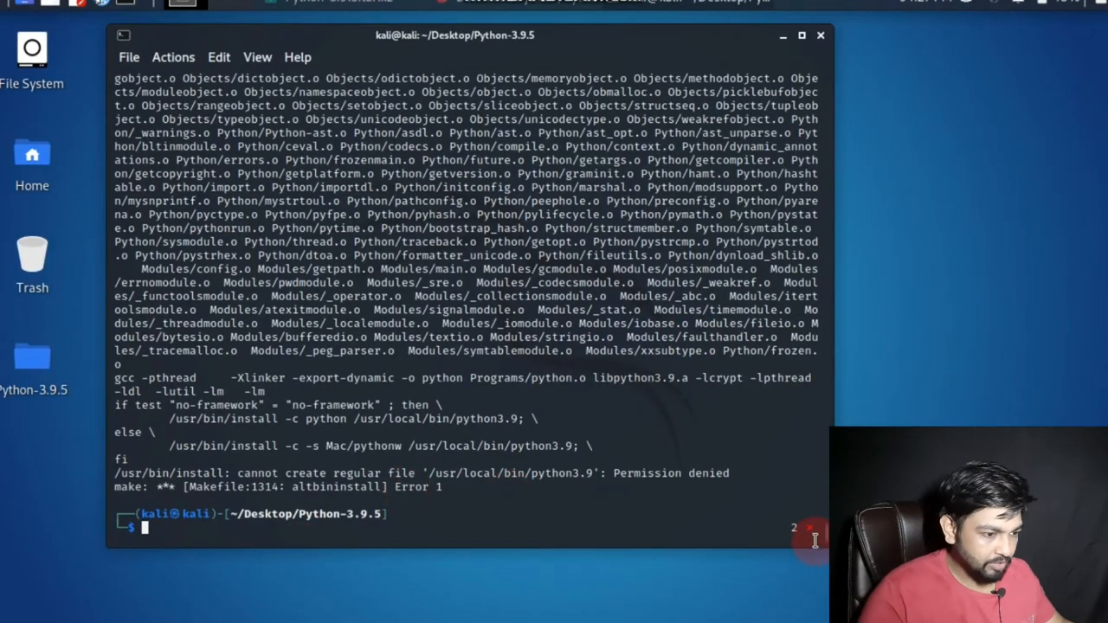
mouse_move(320, 539)
type("python")
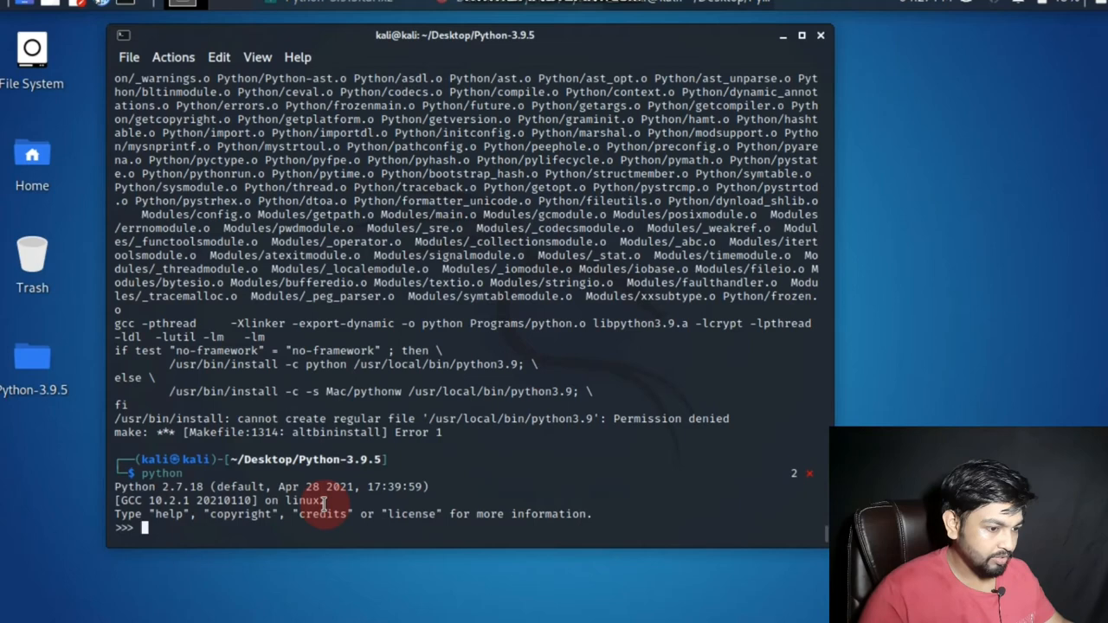
Step: Run a print("kin…lu") statement at the Python 2.7.18 interpreter prompt
type("print")
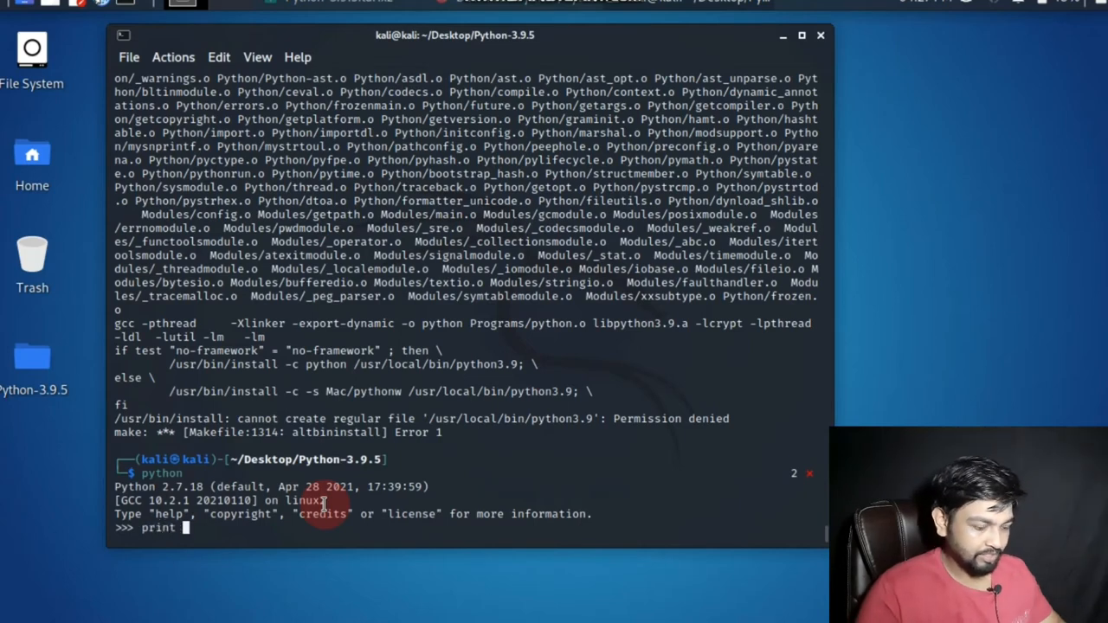
type("(\"kineto k")
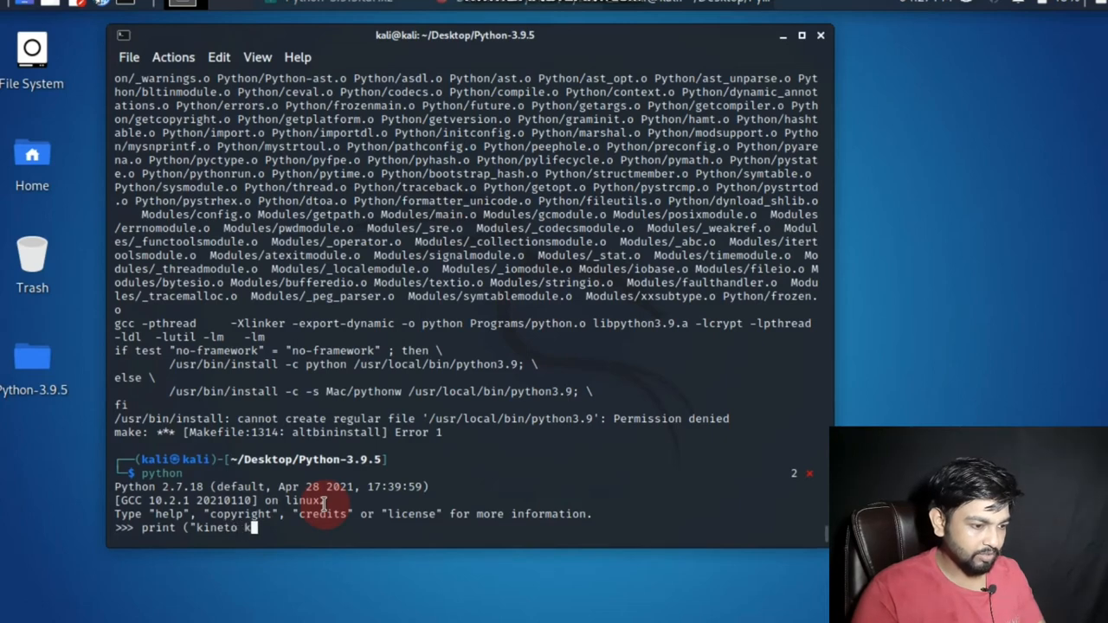
type("lu")
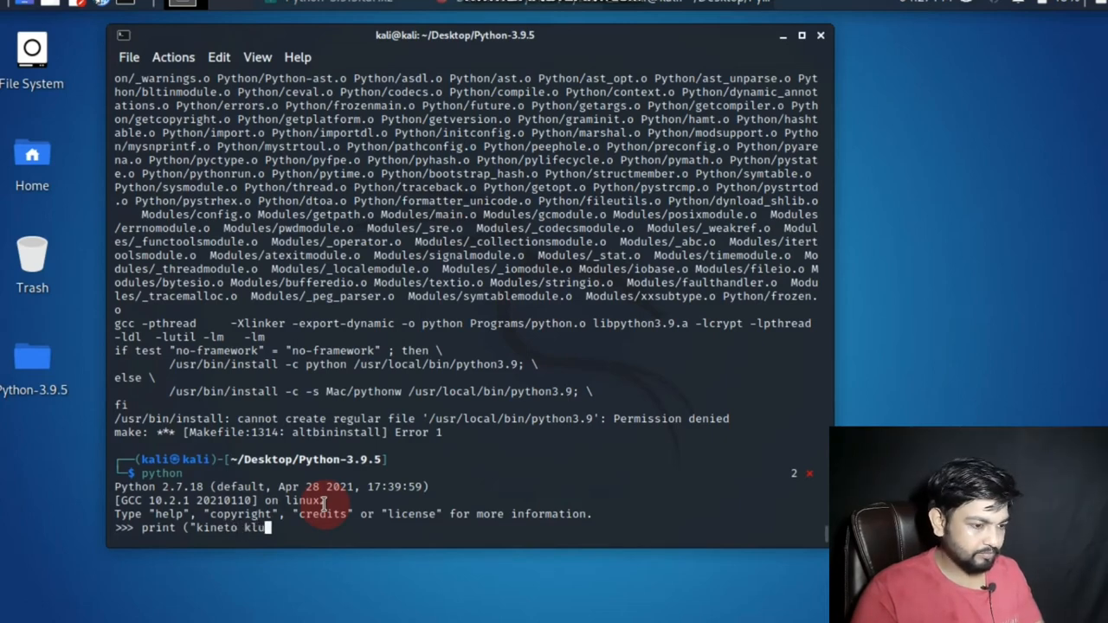
key("Return")
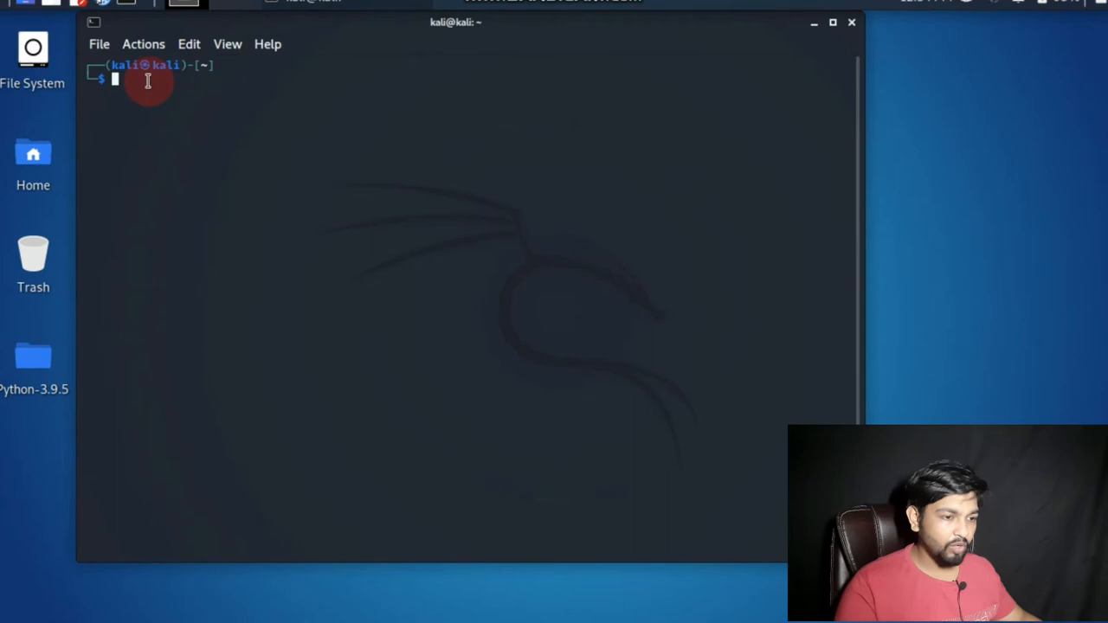
Step: Make the pythoncode folder, move into it and list helloworld.py, turtle.py and __pycache__
type("mkdir pythoncode")
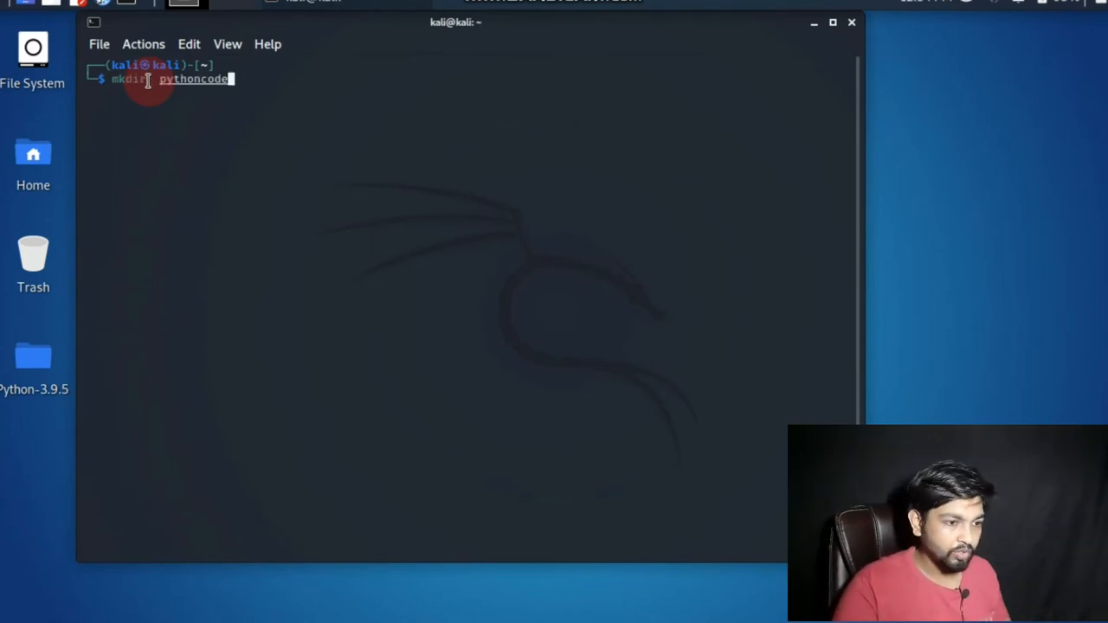
mouse_move(332, 137)
type("ls")
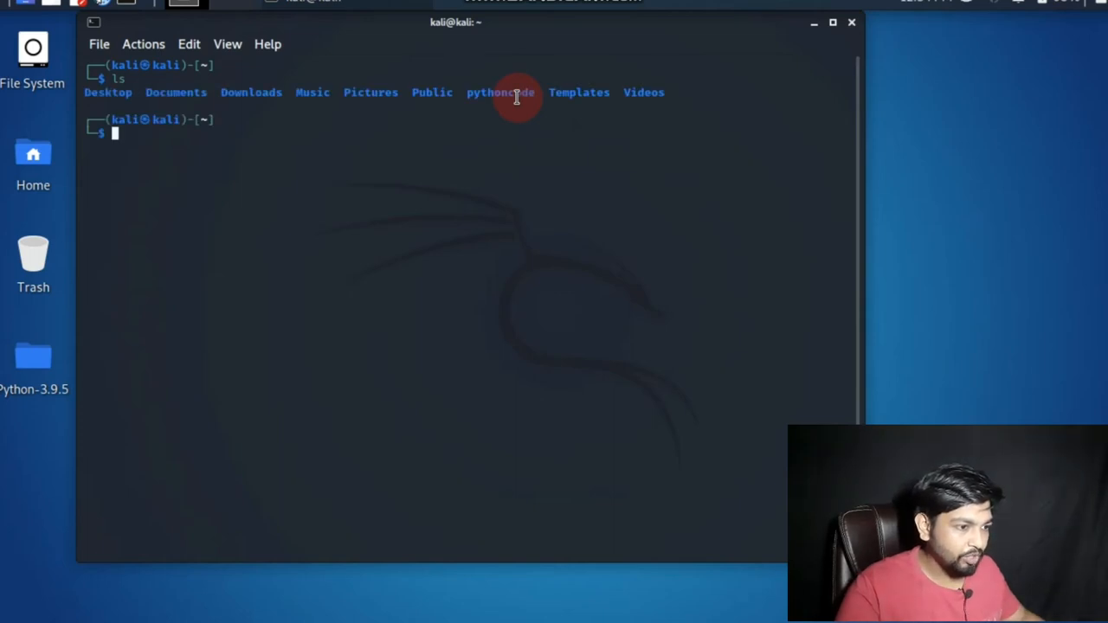
type("cd pythoncode")
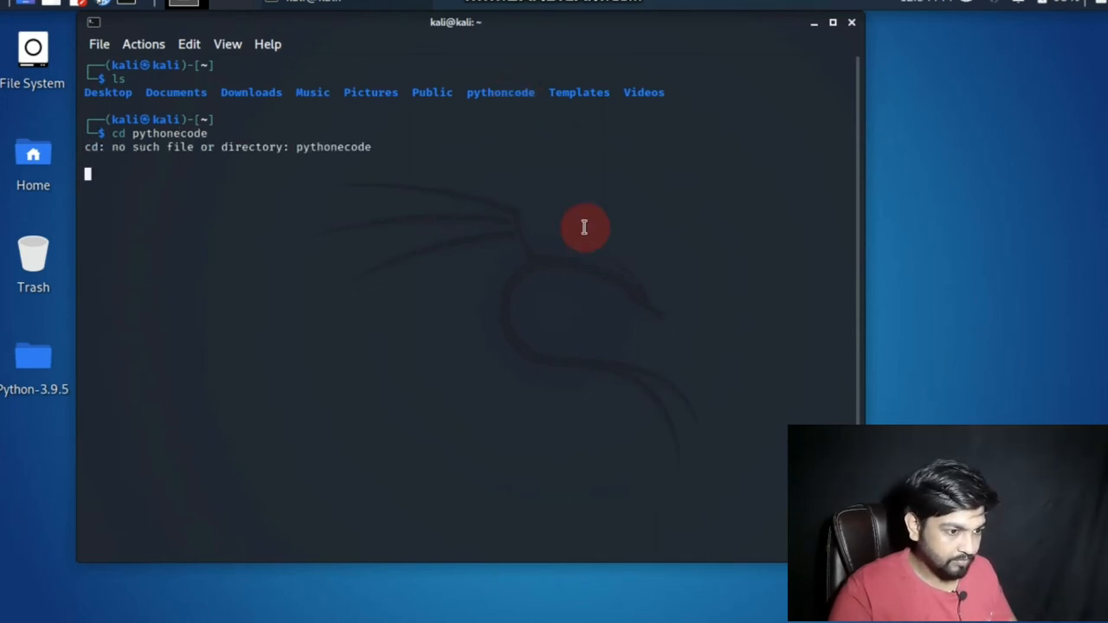
type("pythoncode")
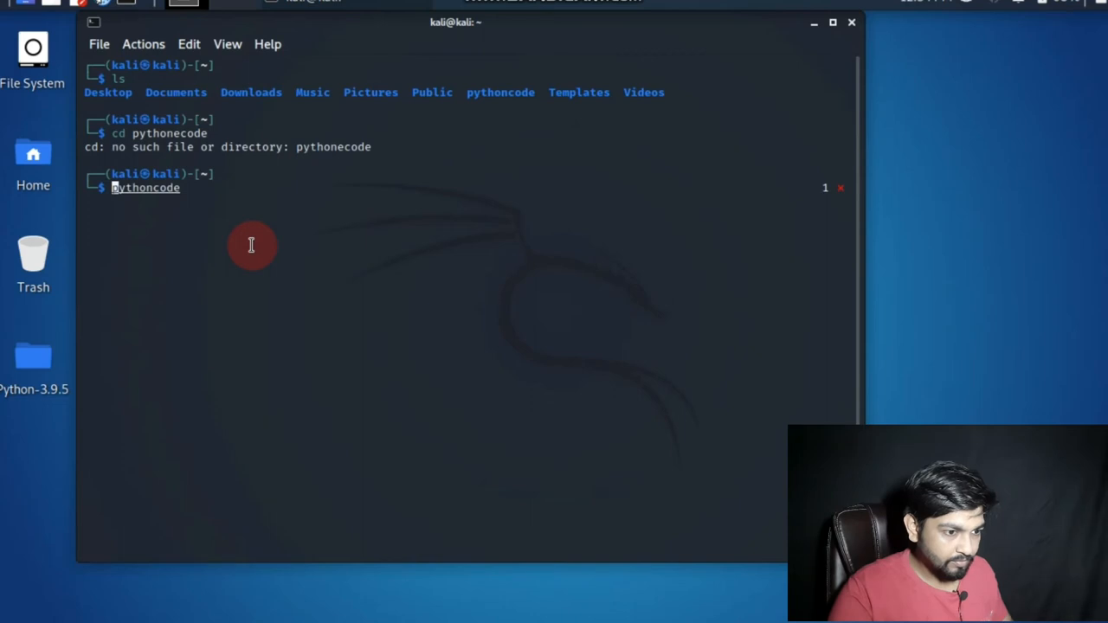
type("cd")
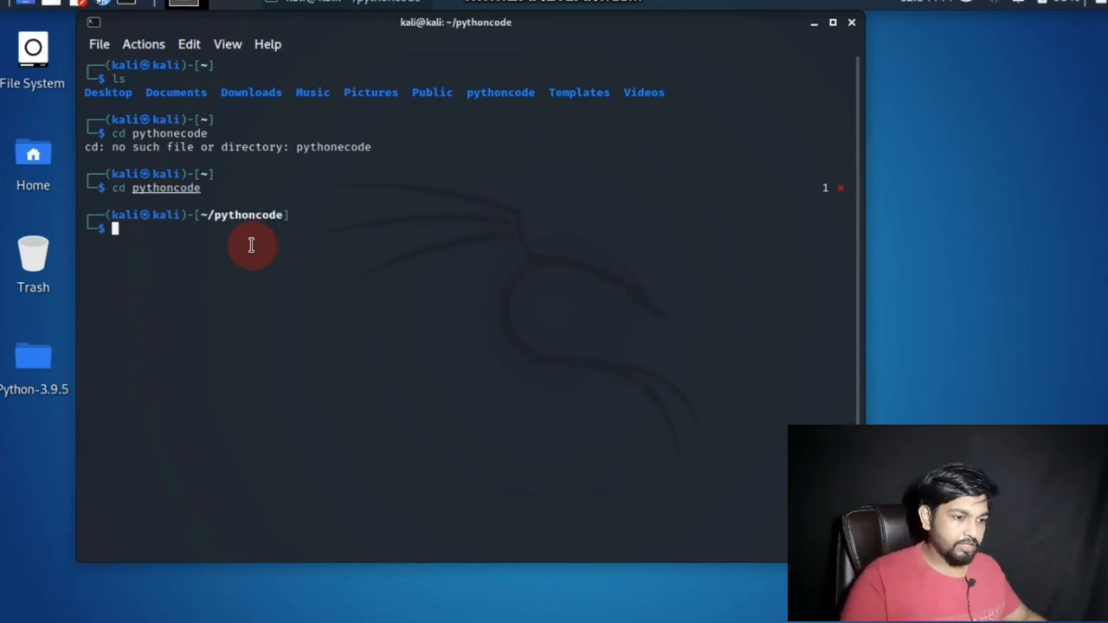
type("ls")
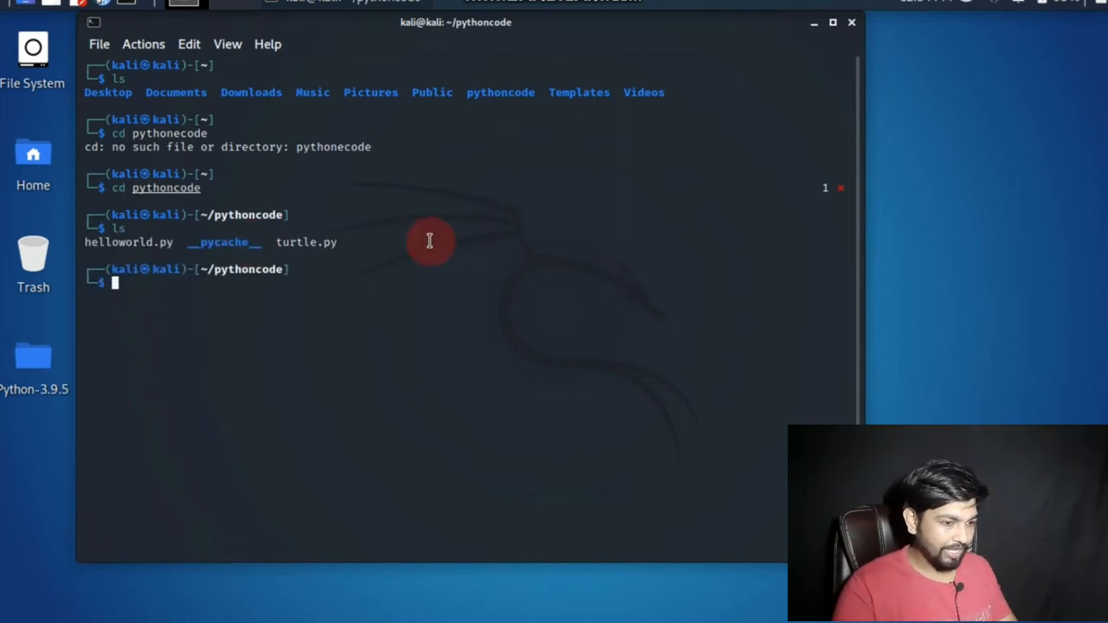
mouse_move(183, 246)
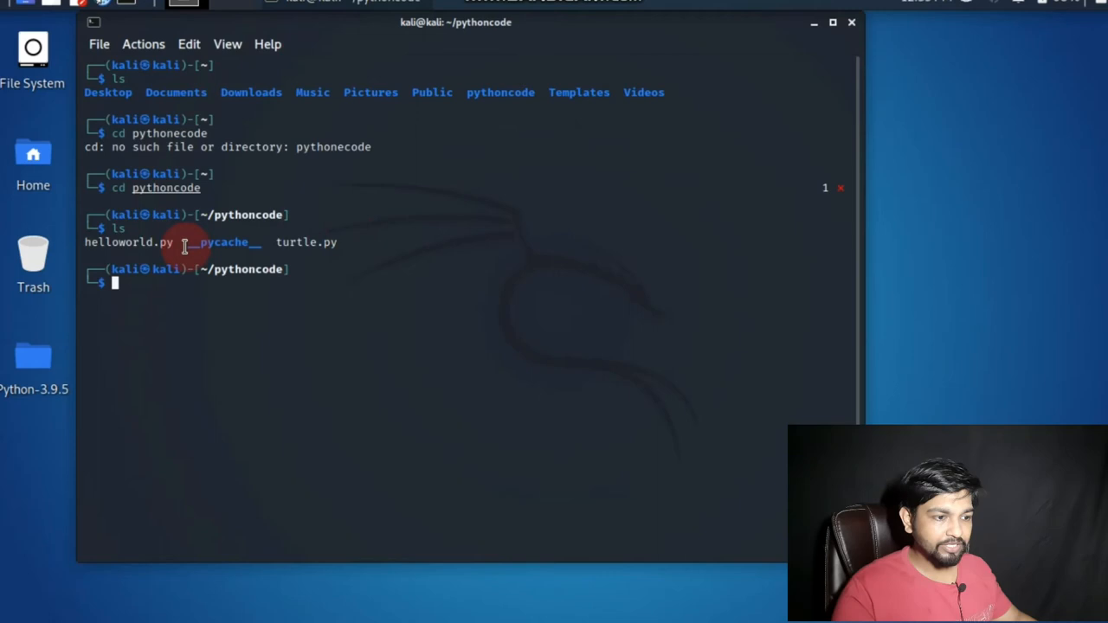
mouse_move(176, 247)
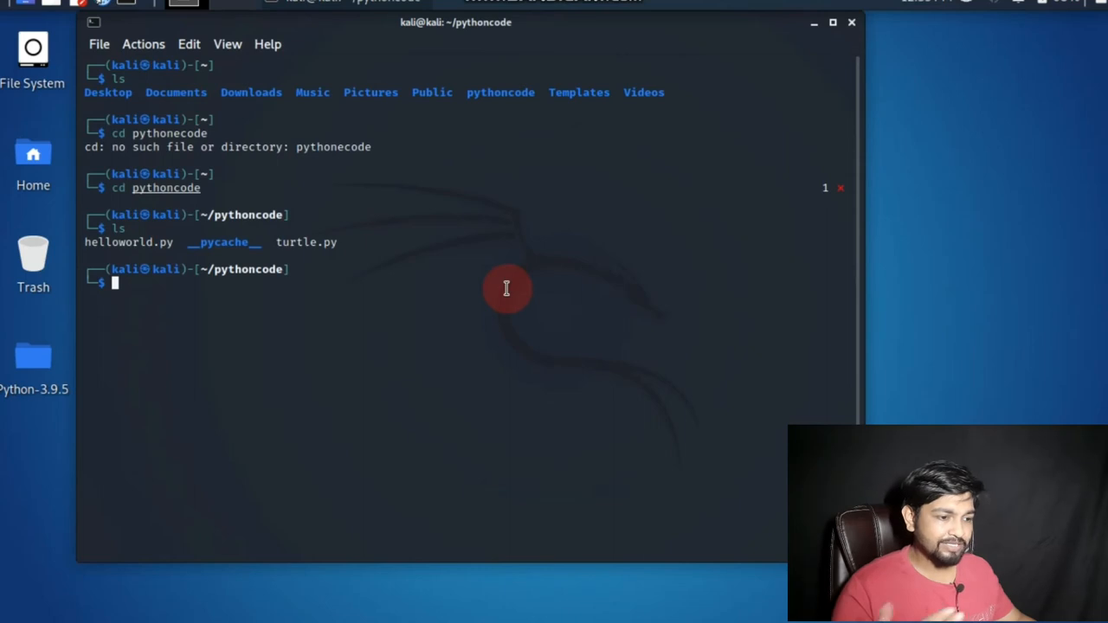
mouse_move(502, 288)
type("cat > y")
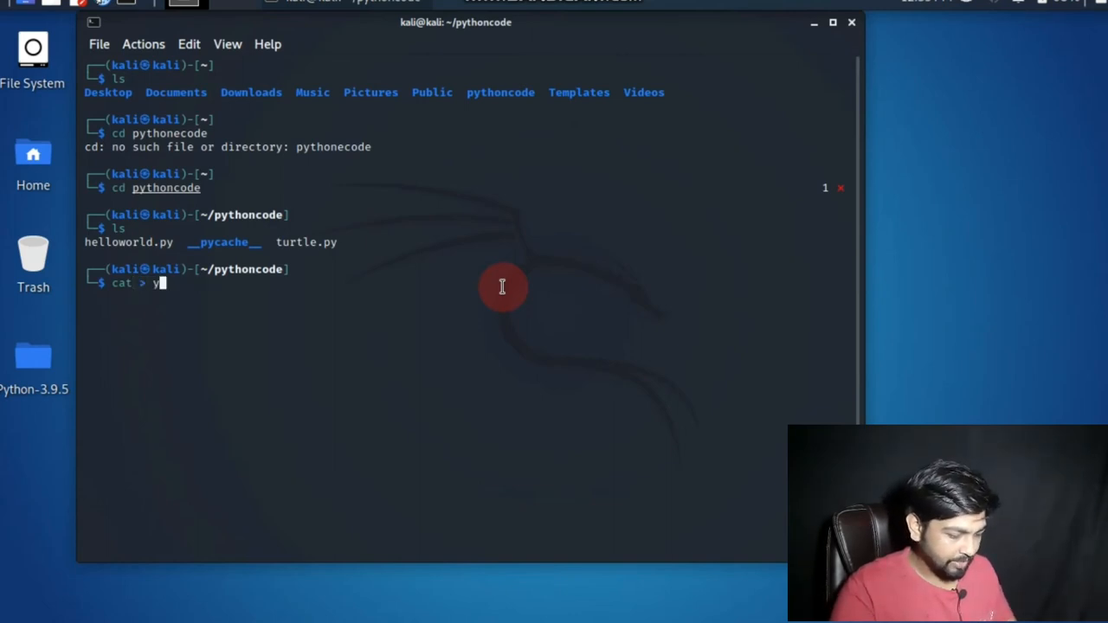
Step: Create an empty timelapse.py with cat > timelapse.py, cancelled with Ctrl+C
type("timel")
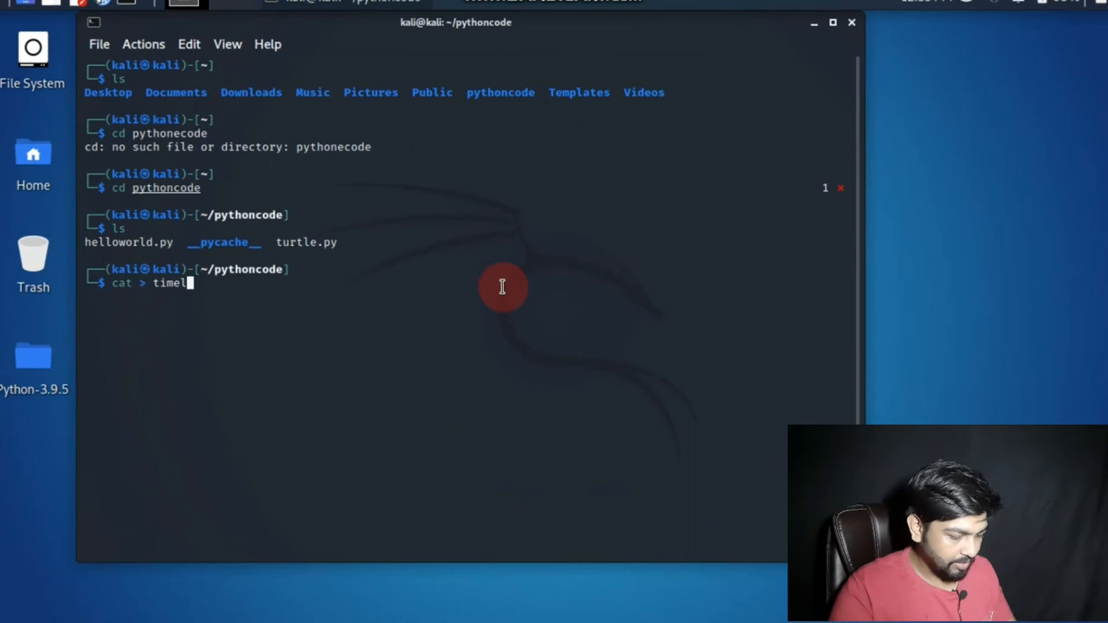
type("apse.py")
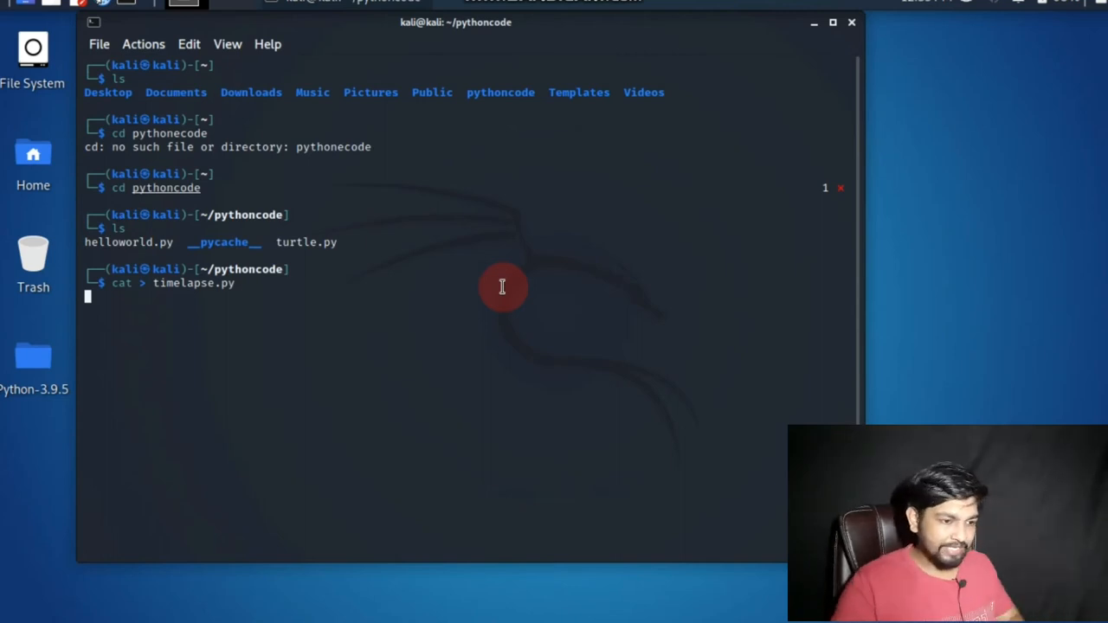
key("ctrl+c")
type("mousepad")
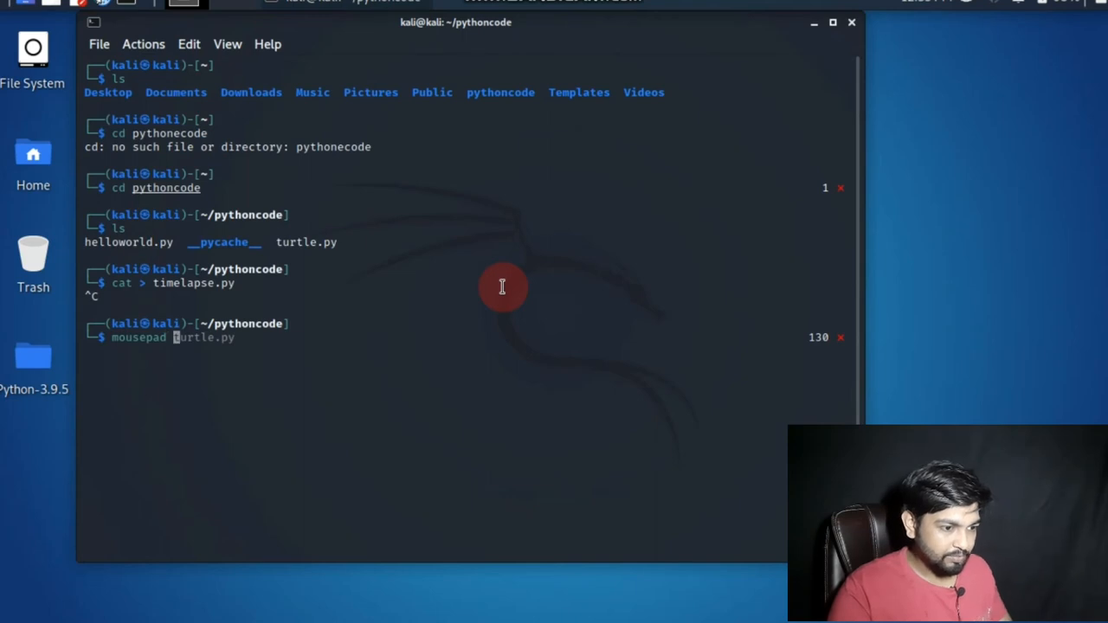
Step: Launch Mousepad on timelapse.py with the mousepad timelapse.py command
type("timela")
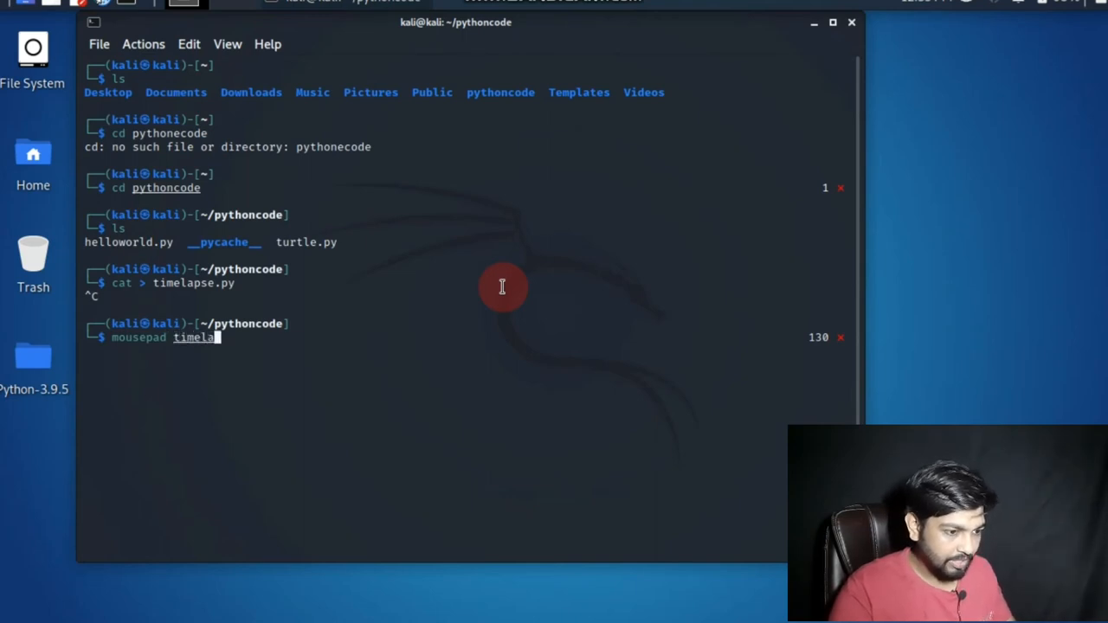
type("pse.py")
type("from time")
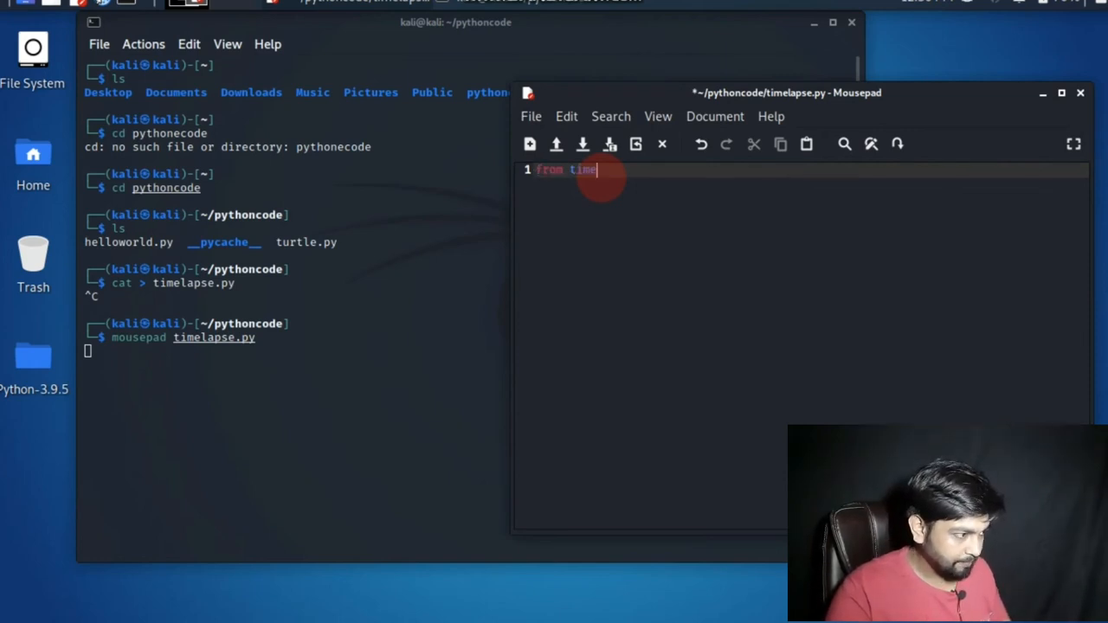
Step: Write the first line of timelapse.py: from time import *
type("i")
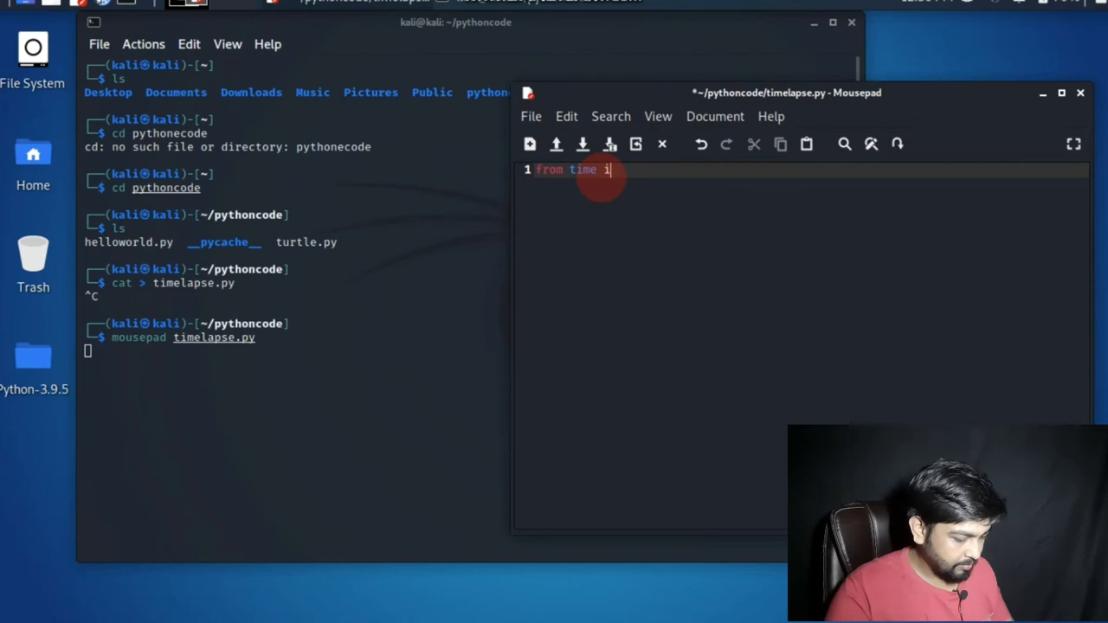
type("mport")
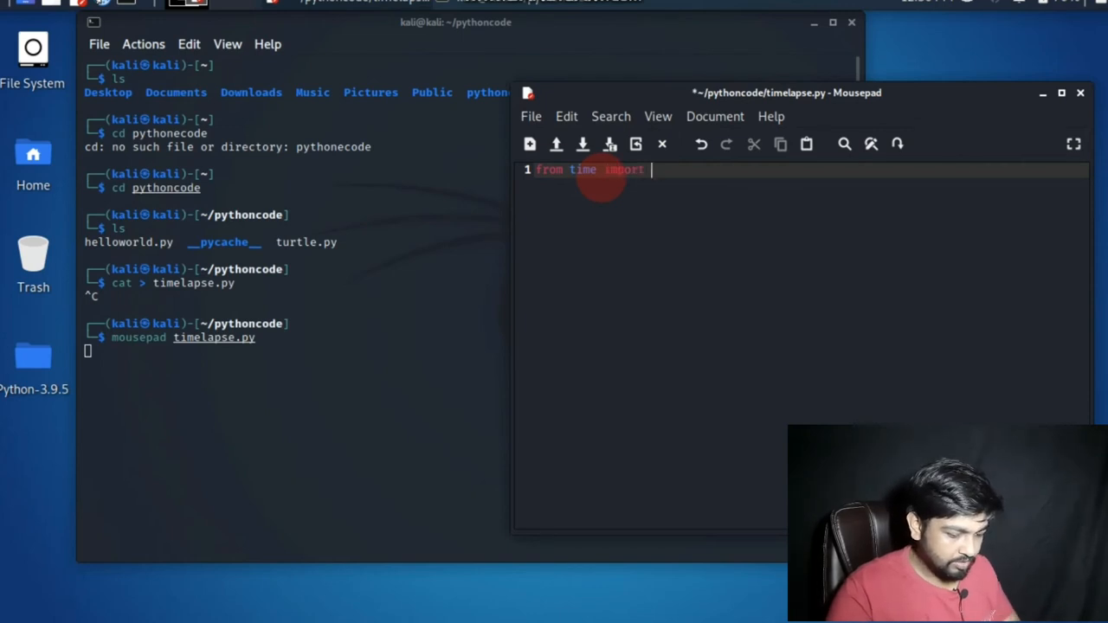
type("*")
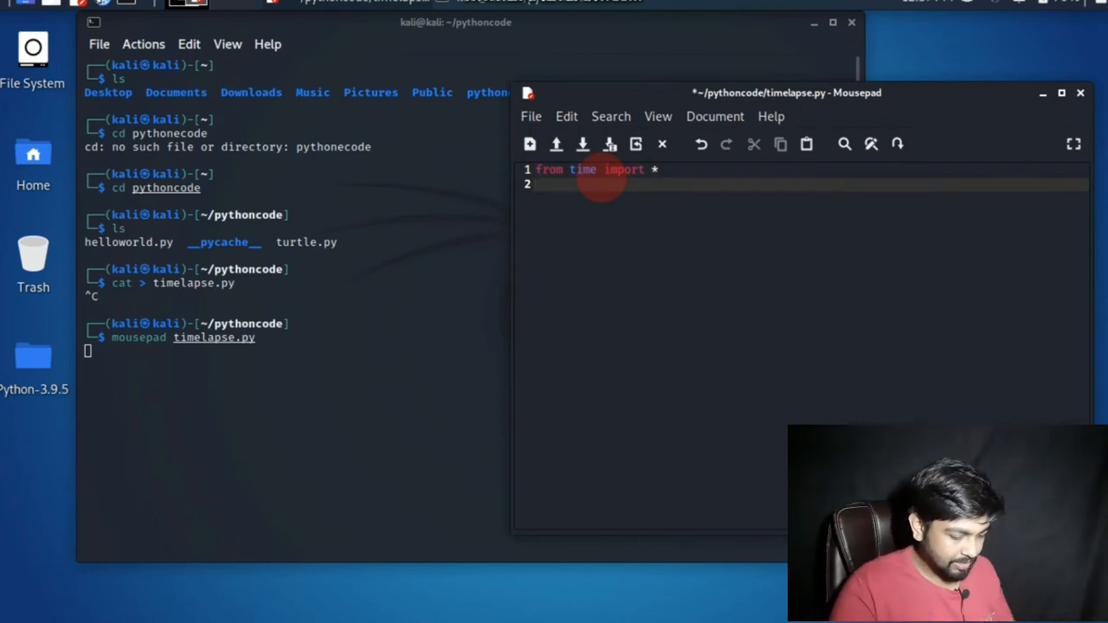
Step: Add print("Subscribe") followed by a sleep(1) line
type("pri")
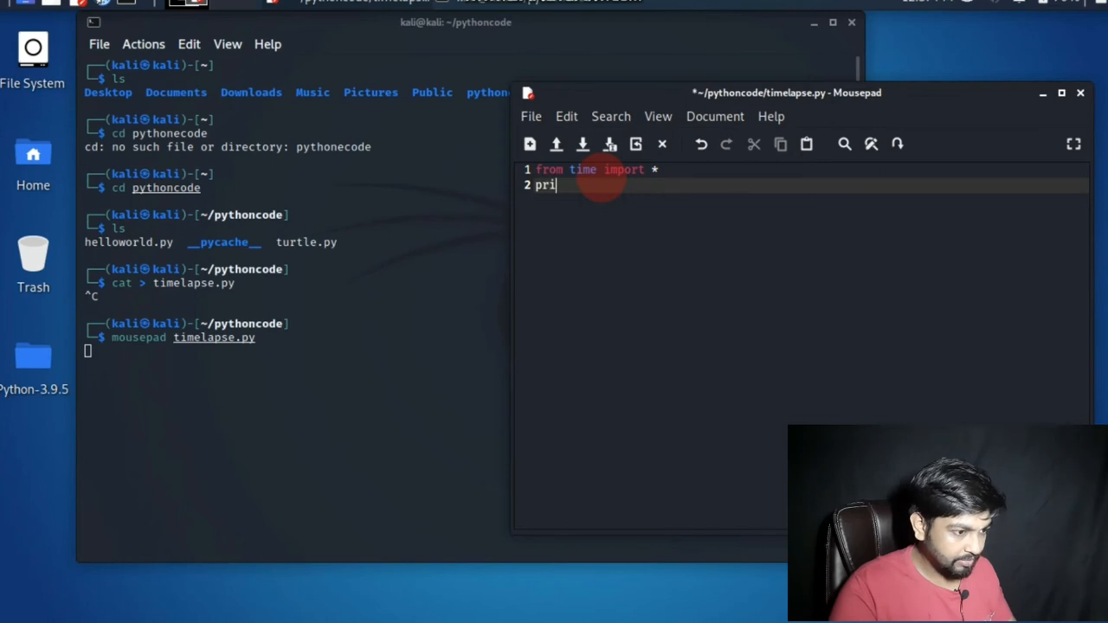
type("nt (")
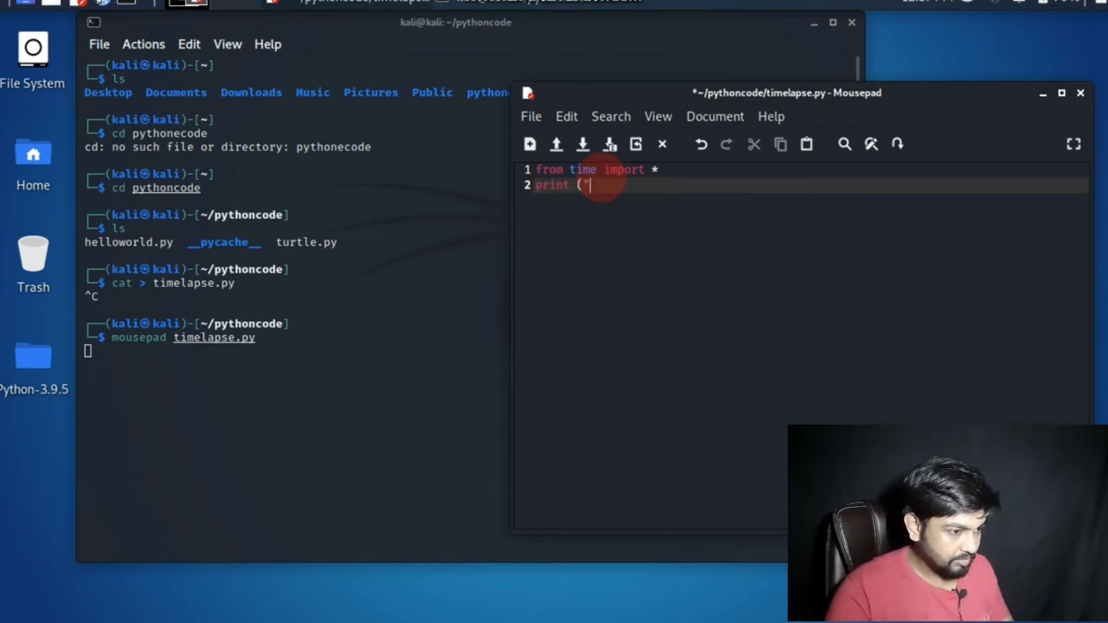
type("\"Sub")
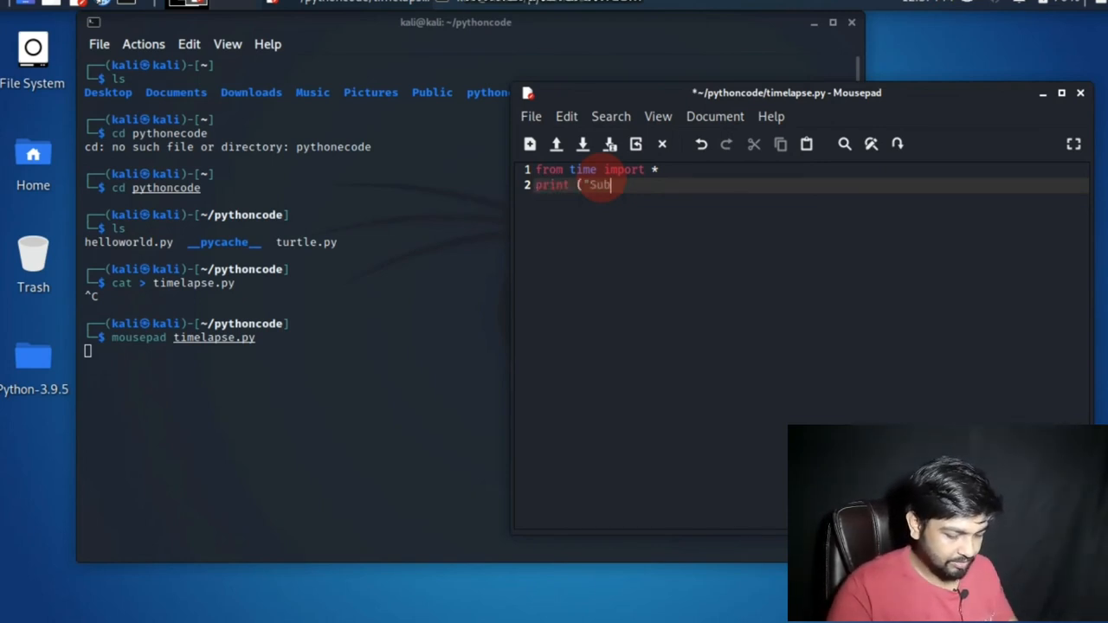
type("s")
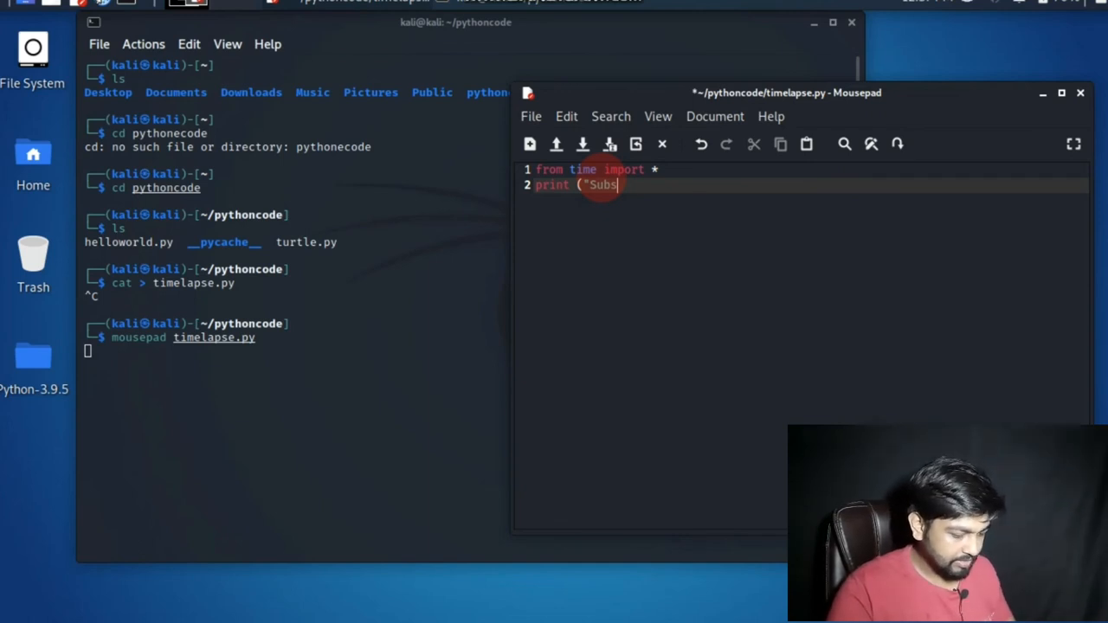
type("c")
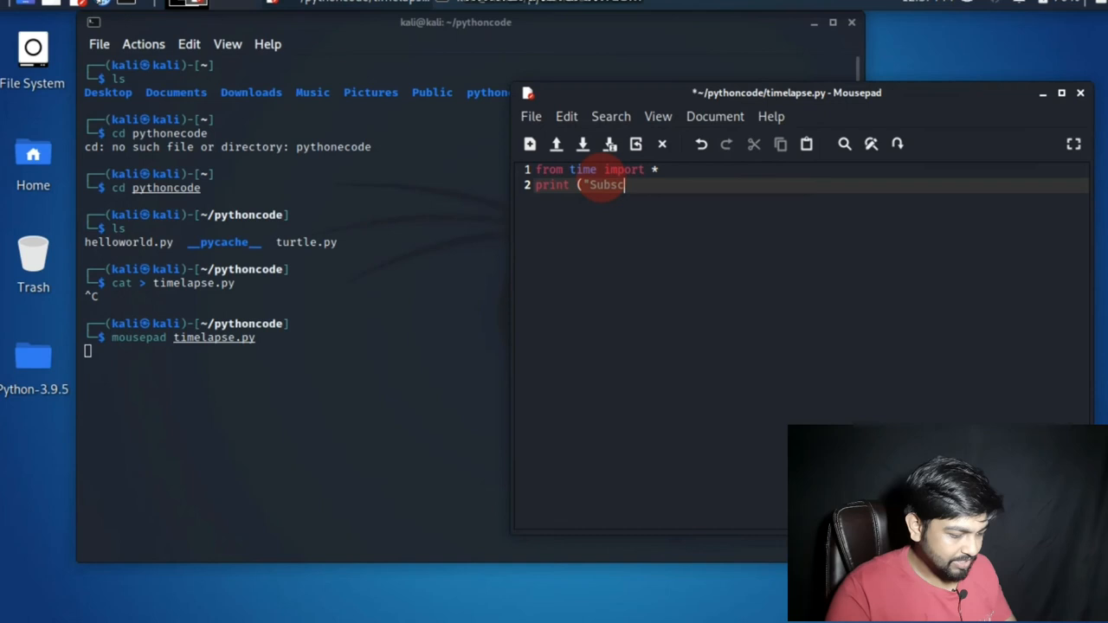
type("ribe\")")
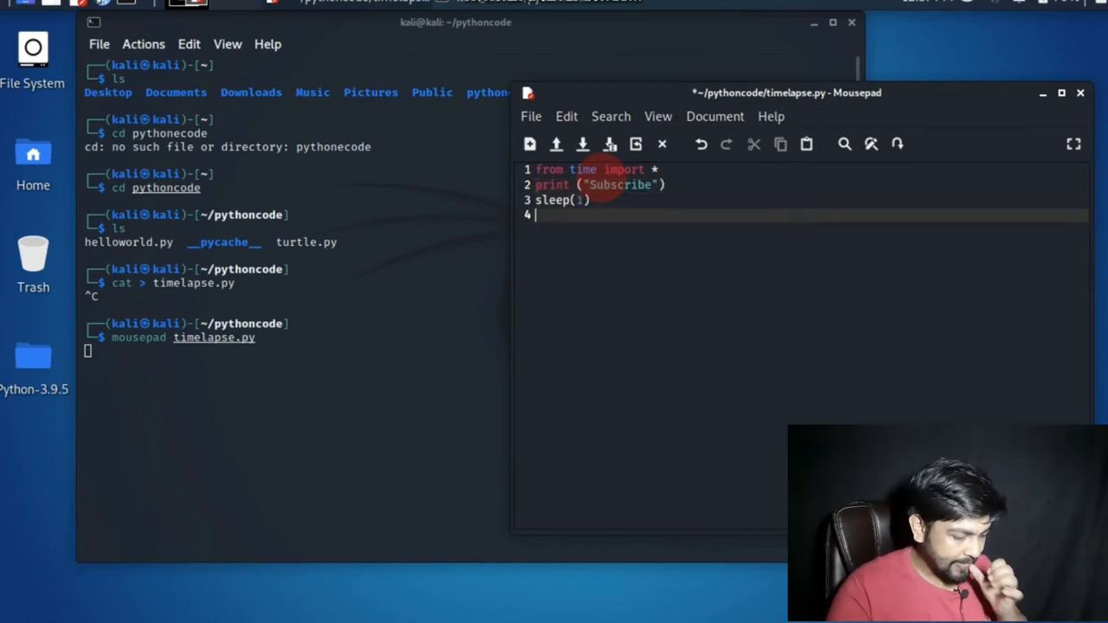
Step: Add print("to") followed by another sleep(1) line
type("prin")
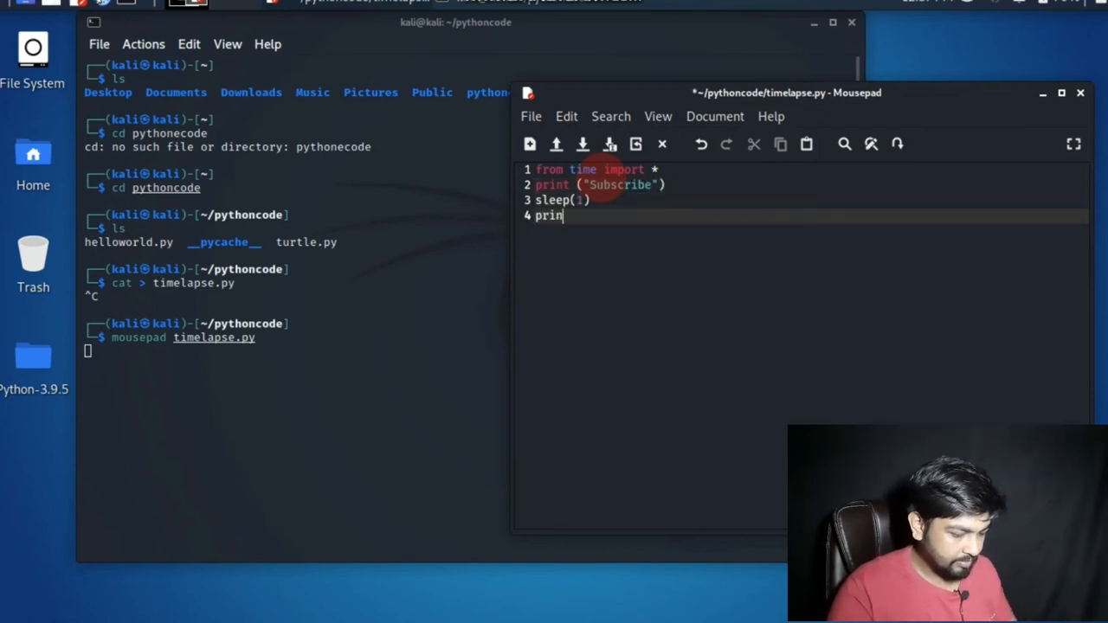
type("(")
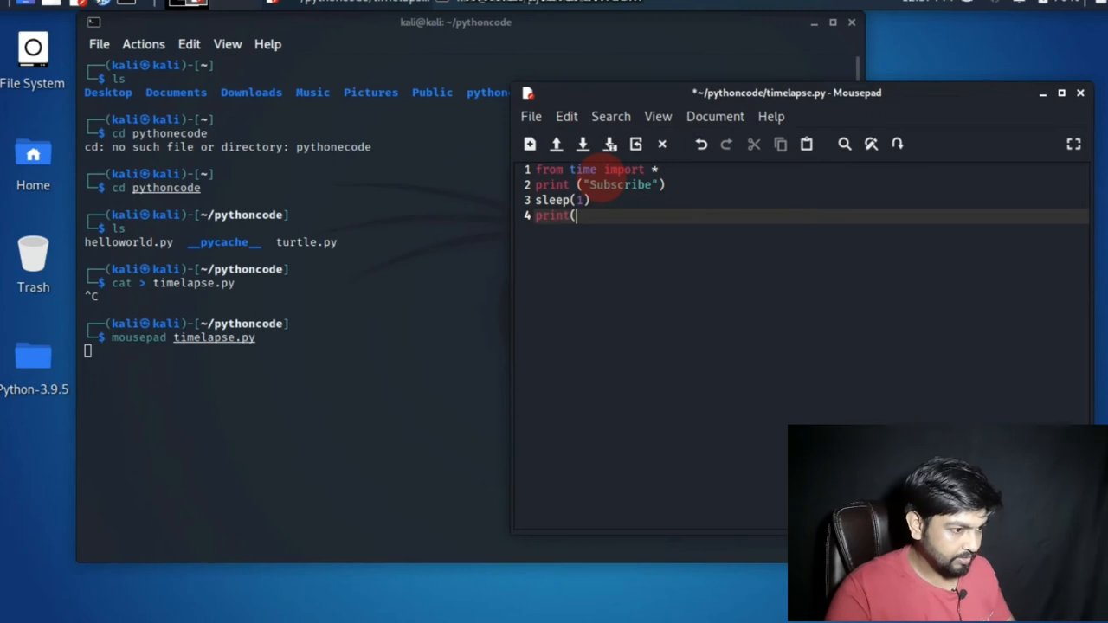
type("\"to")
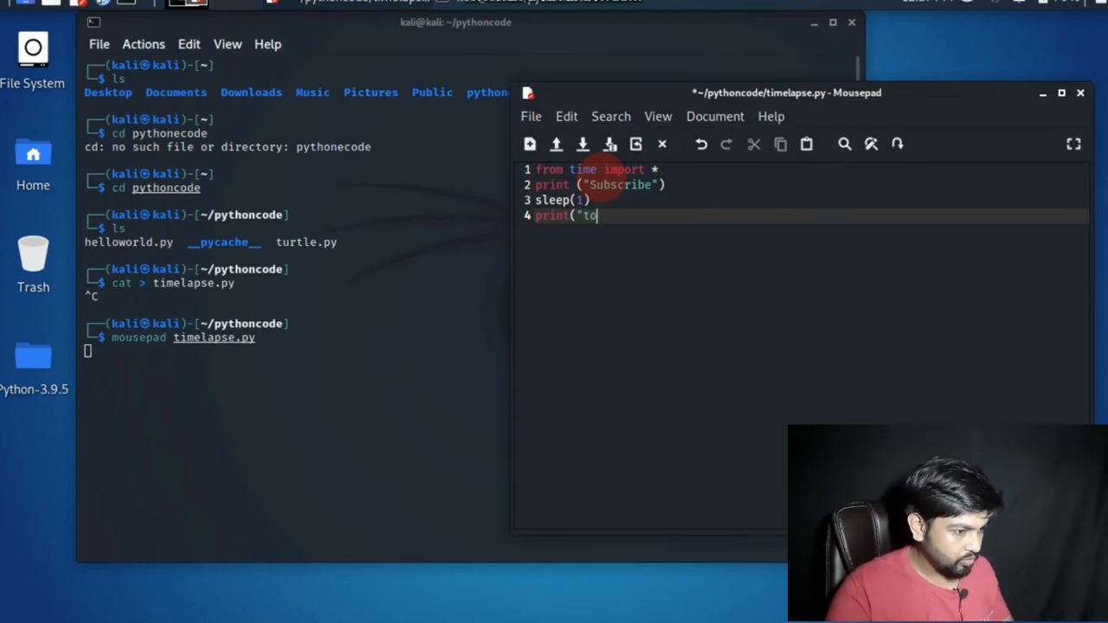
type("\")")
type("sleep")
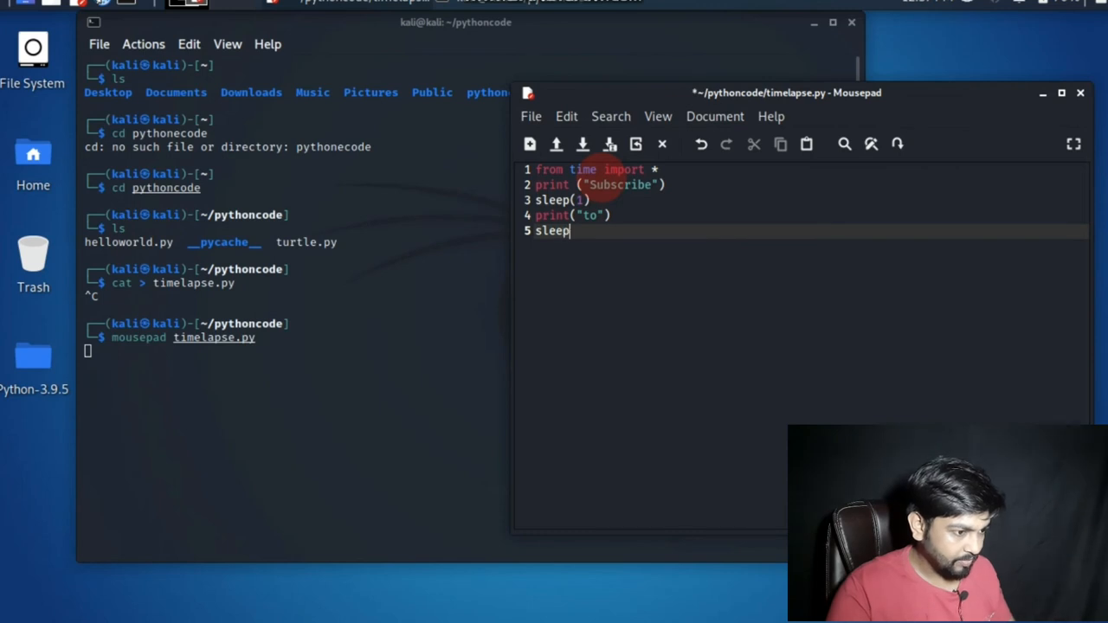
type("(1)")
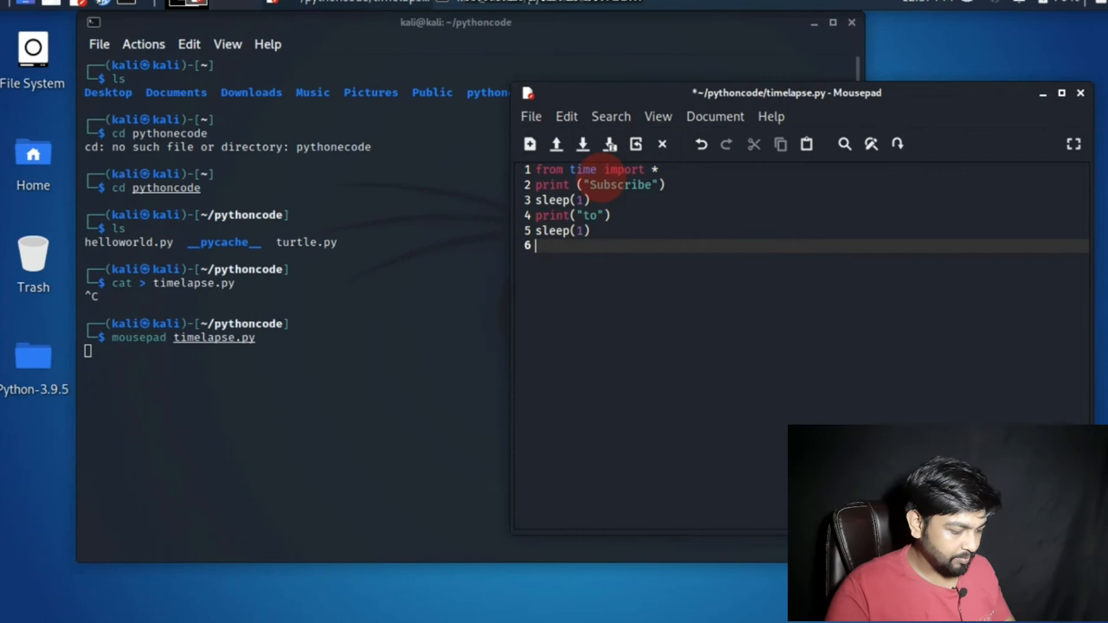
Step: Add the final print("Kineto Klub") line and save timelapse.py
type("print")
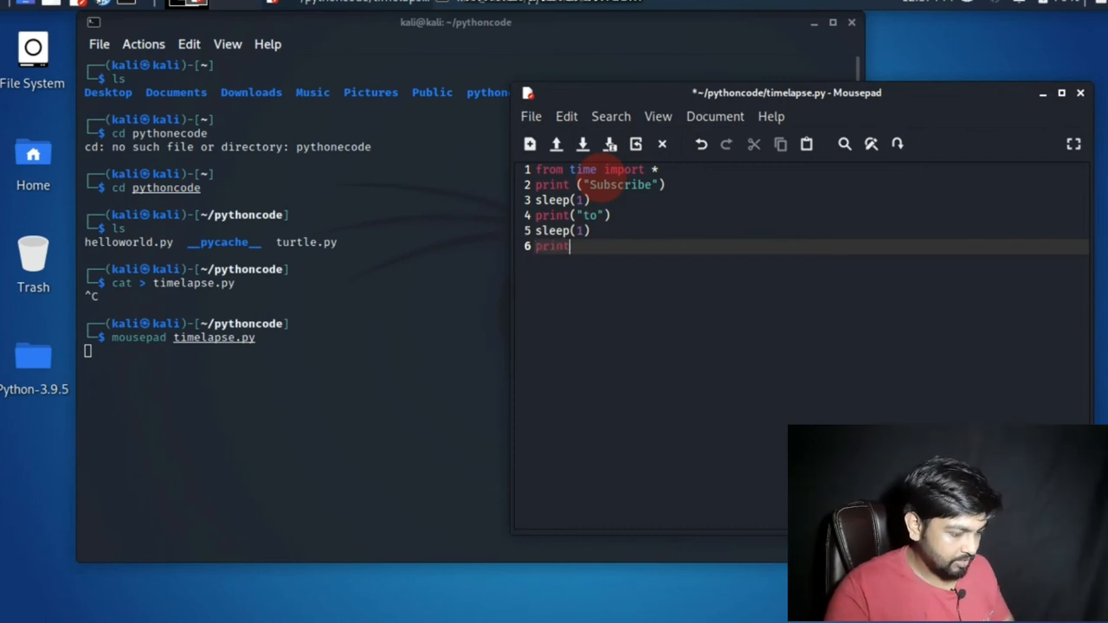
type("(\"")
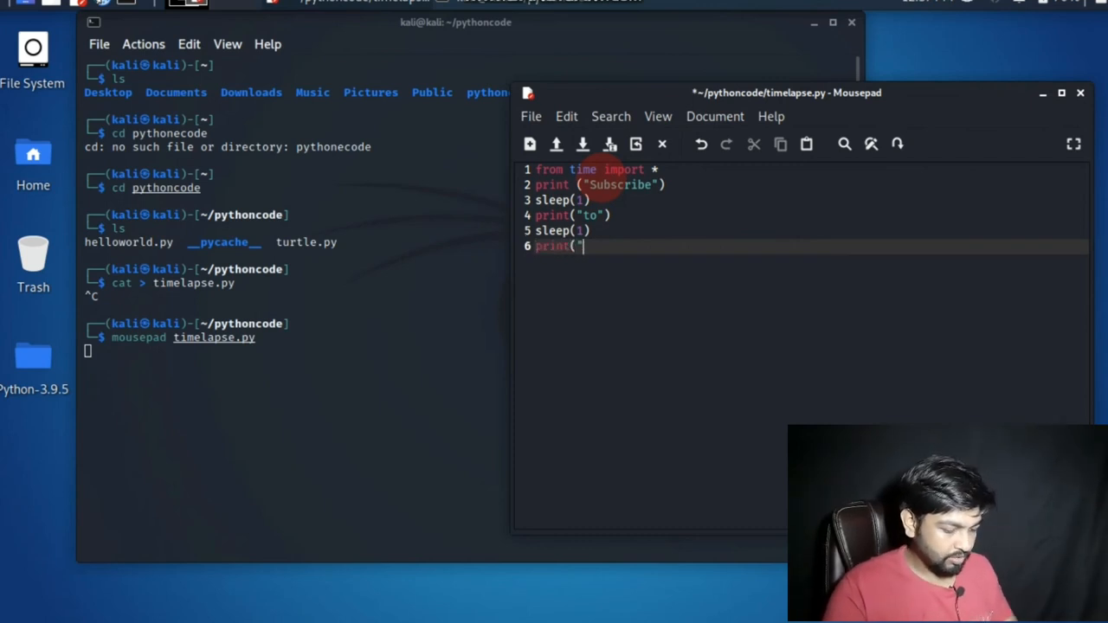
type("KIneto  Kl")
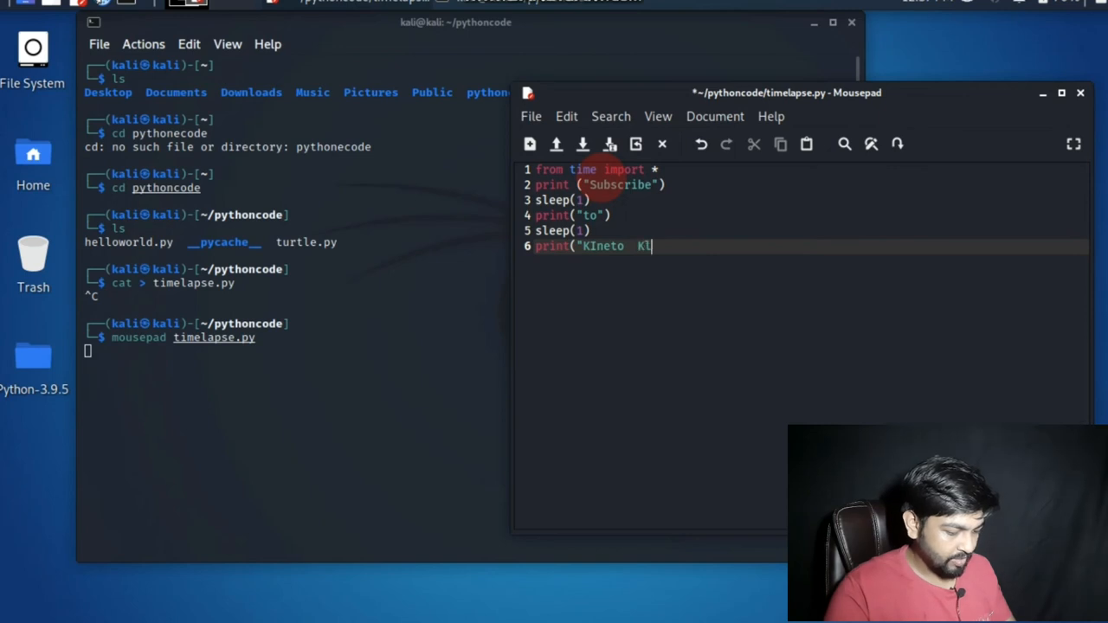
type("ub\"")
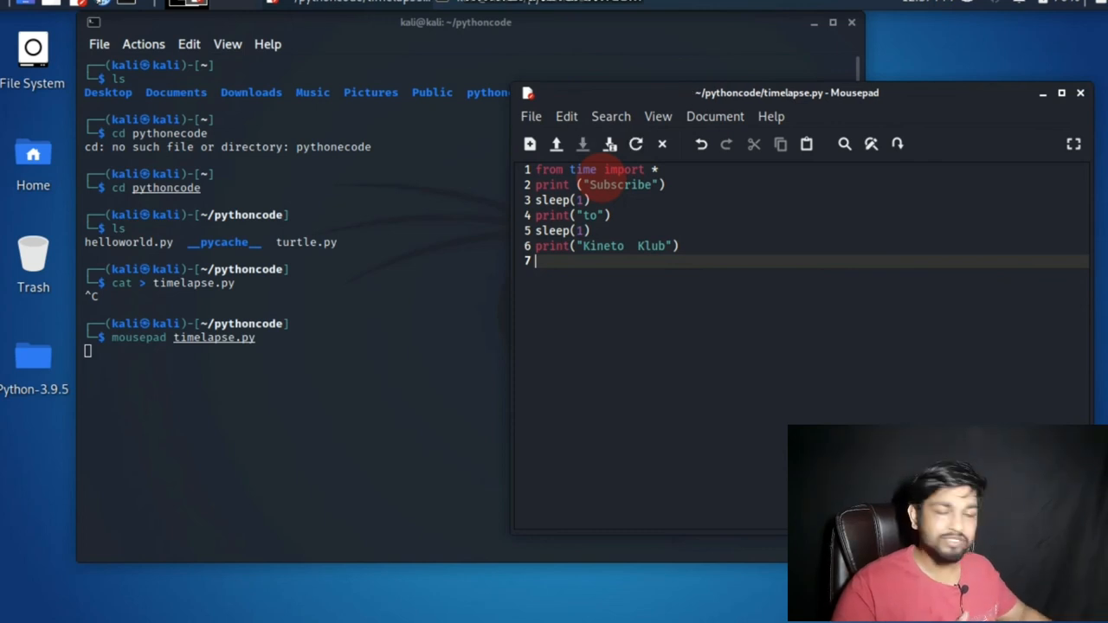
mouse_move(383, 349)
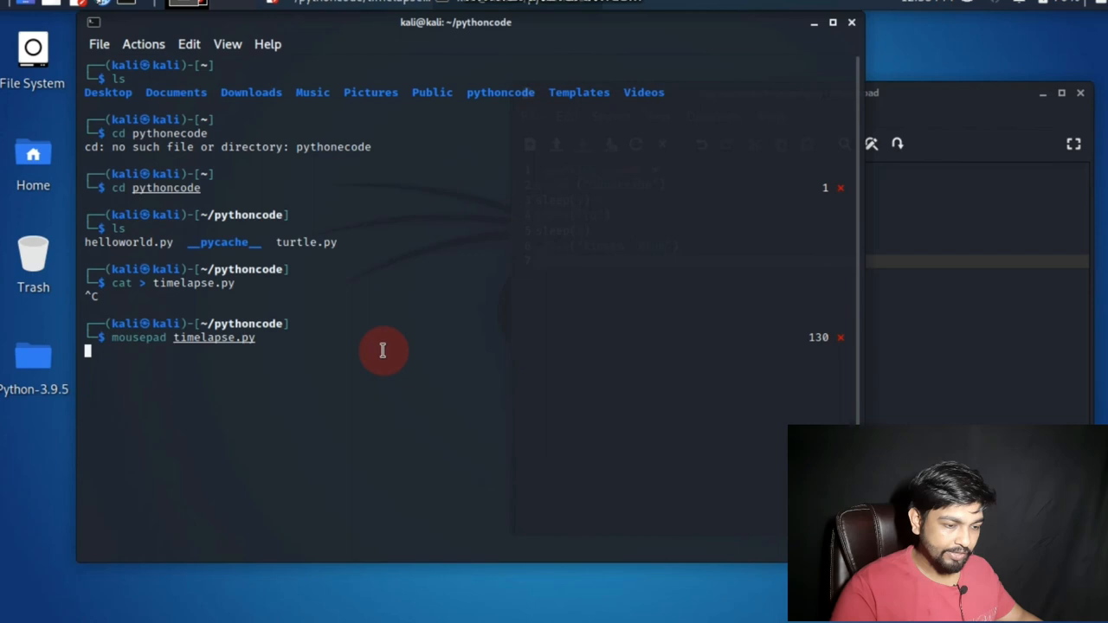
Step: Stop Mousepad with Ctrl+C and enter python3 turtle.py at the pythoncode prompt
key("ctrl+c")
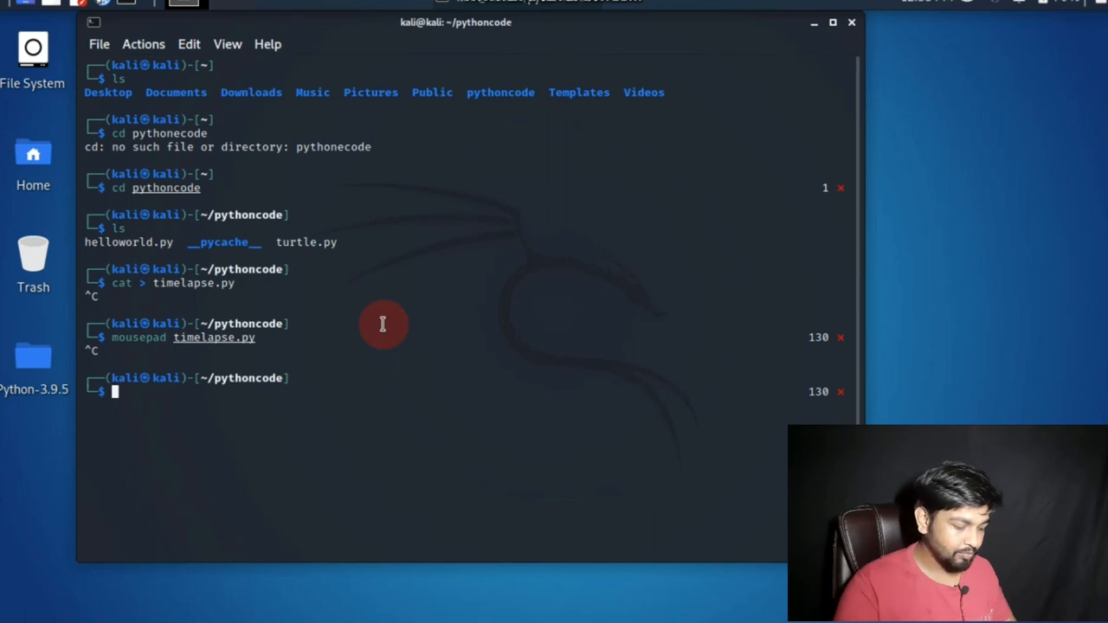
type("python3 turtle.py")
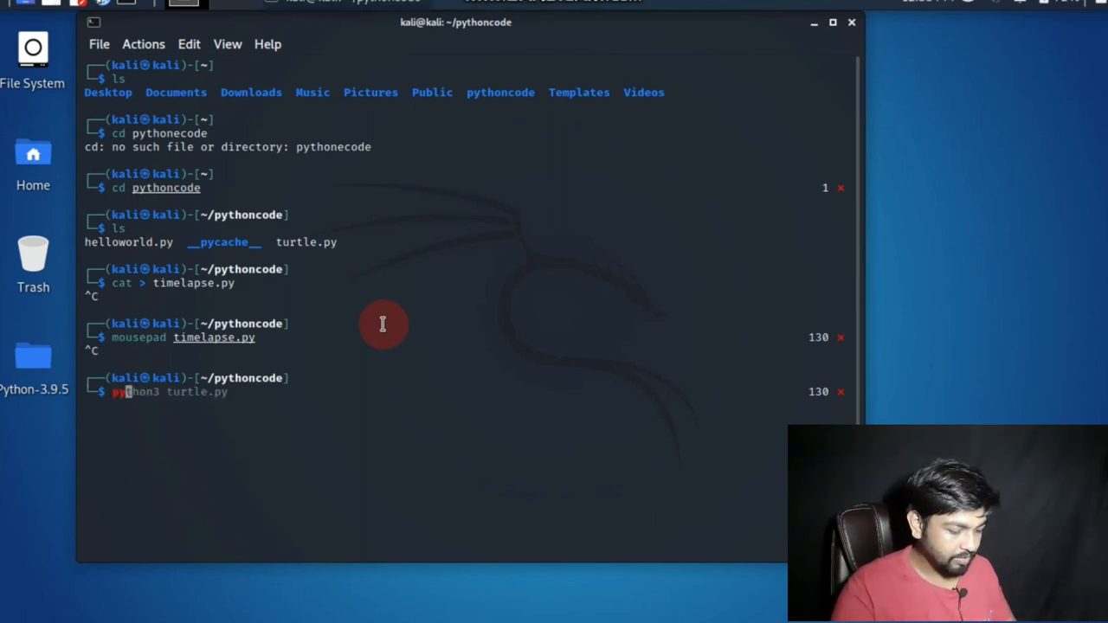